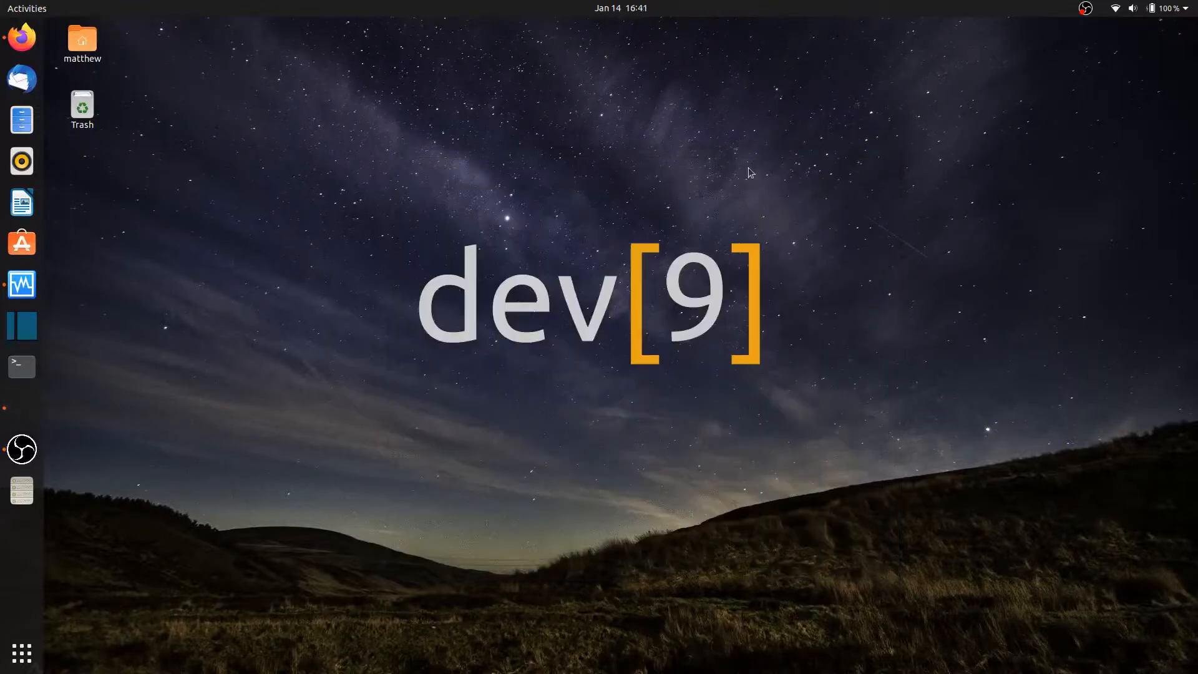
mouse_move(21, 367)
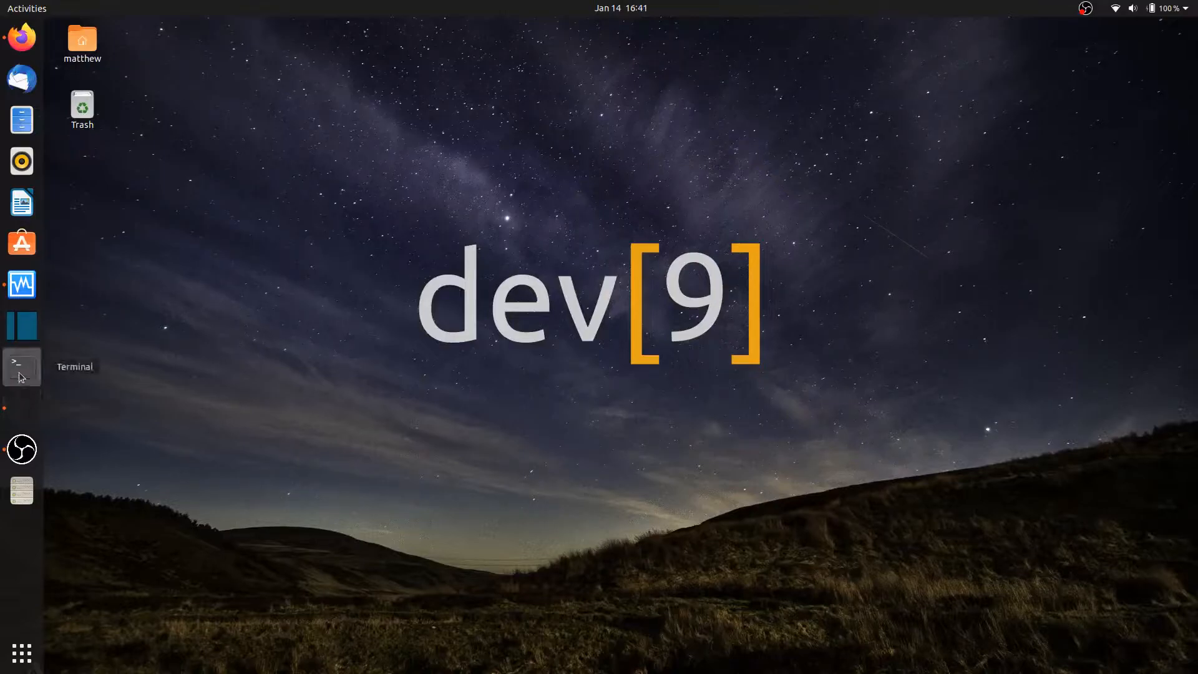
click(21, 365)
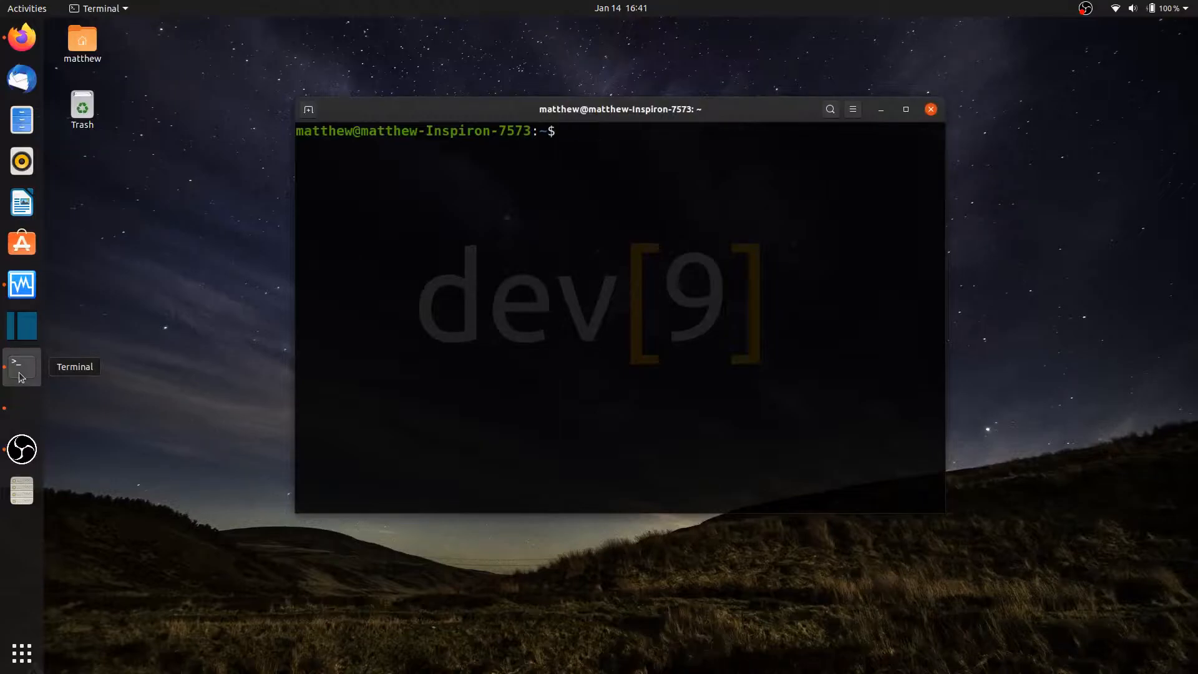
text(ssh matthew@192.168.56.3)
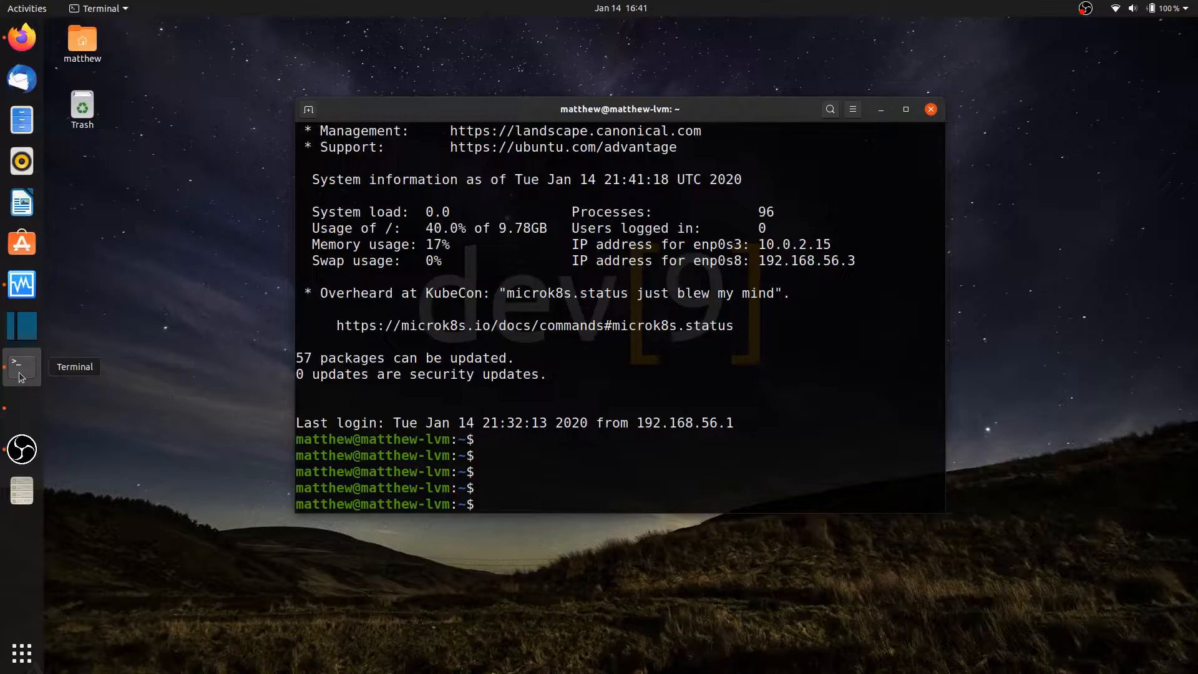
Run lsblk and highlight the sdb and sdc rows and their 1G size.
text(lsblk)
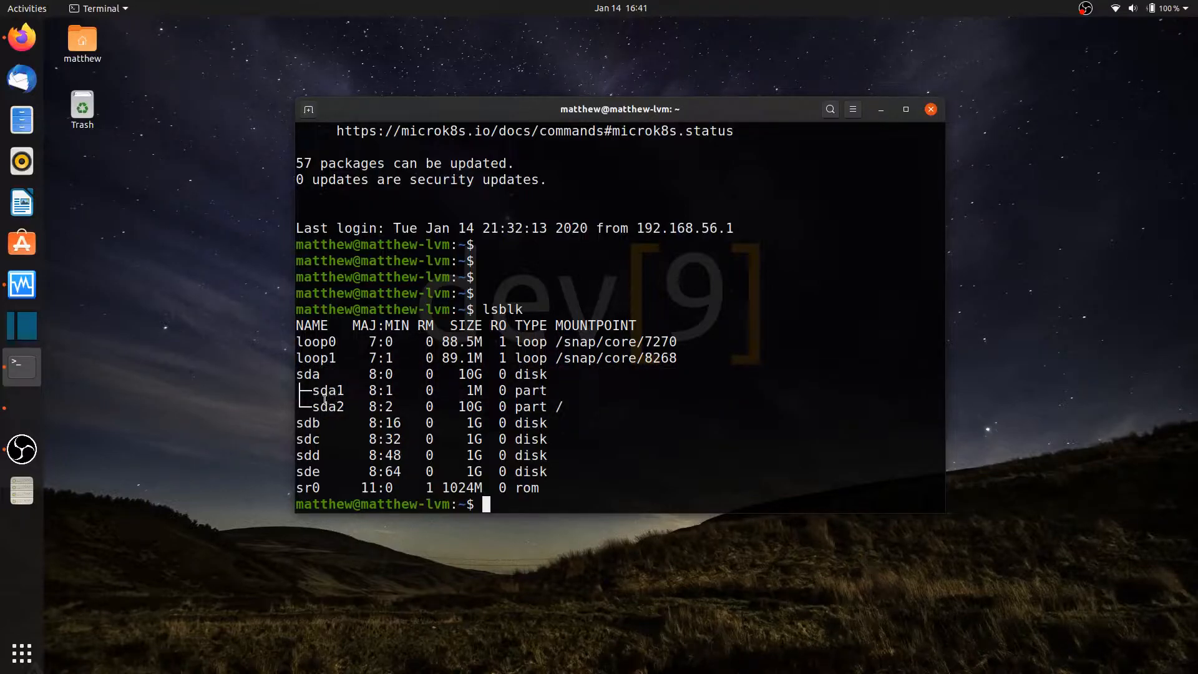
mouse_move(464, 410)
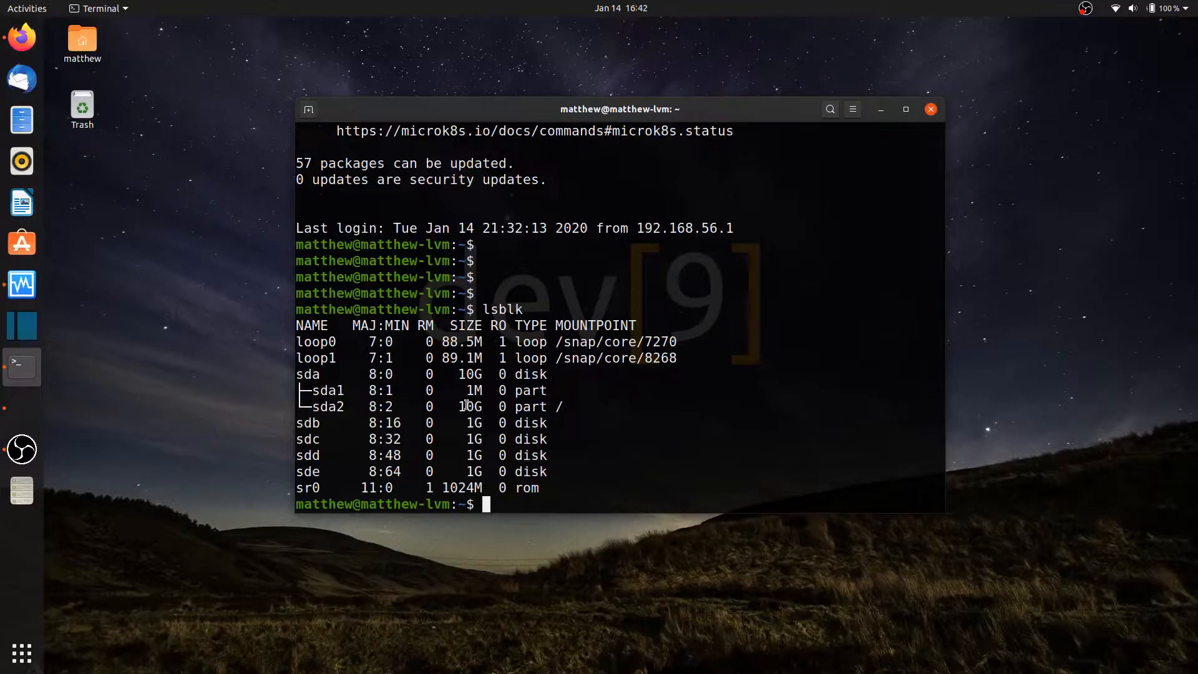
mouse_move(551, 386)
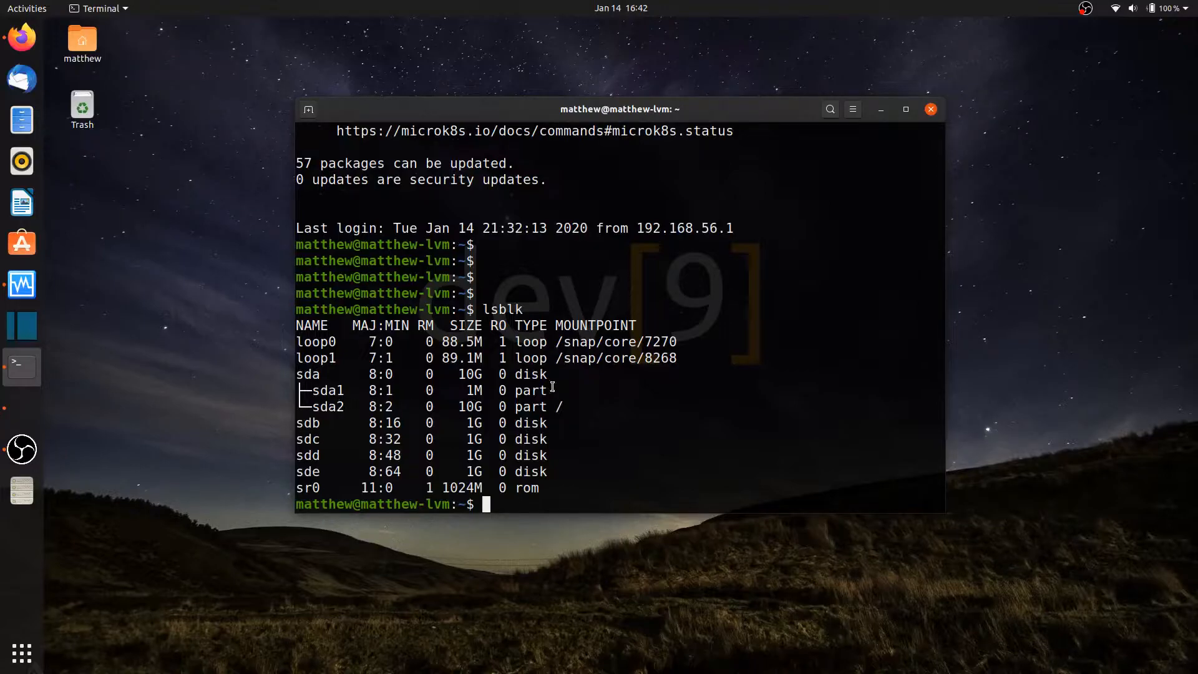
drag(308, 374, 564, 405)
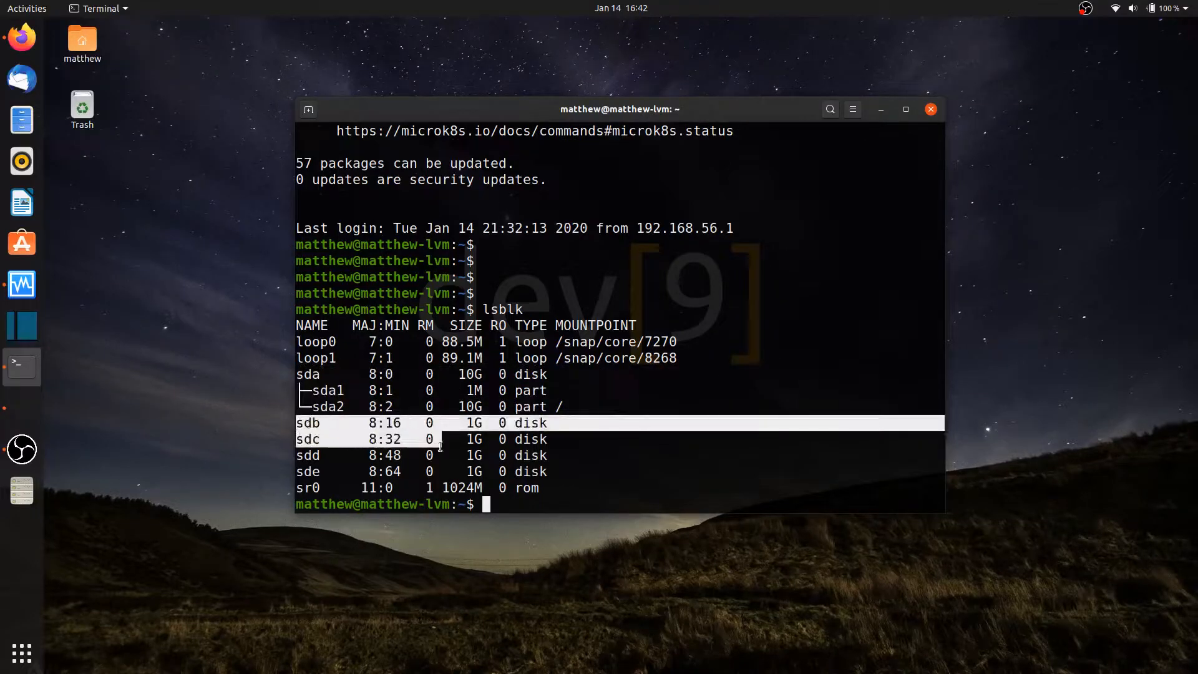
drag(439, 447, 581, 466)
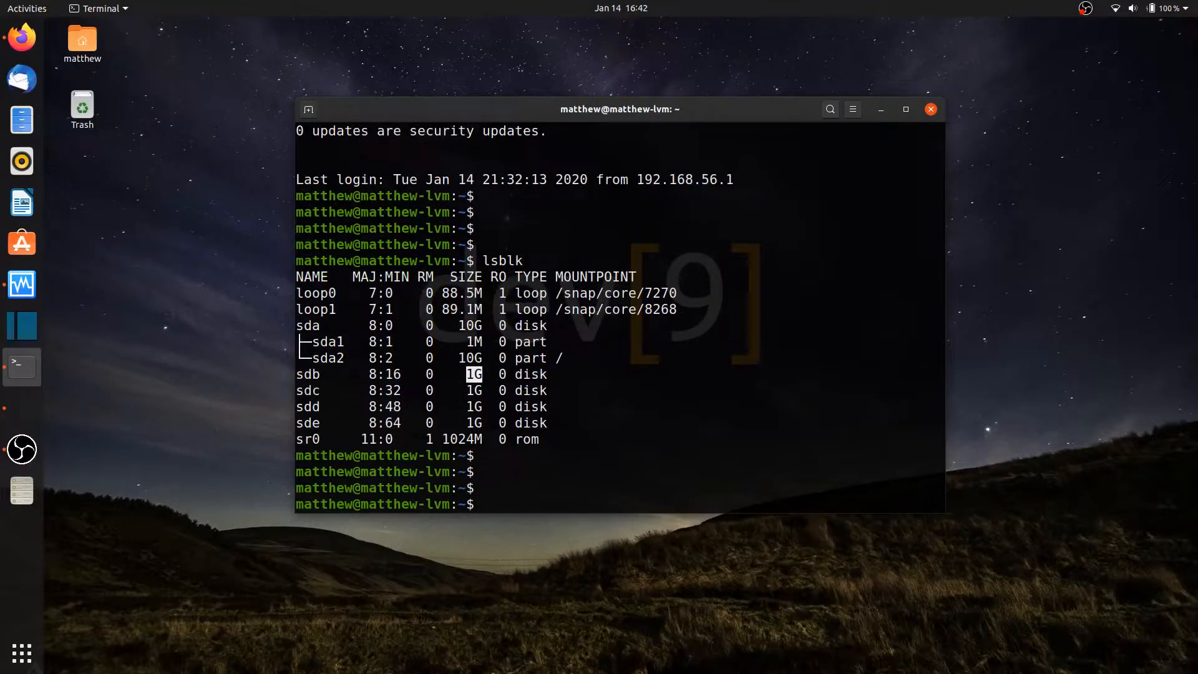
Run vgs, sudo vgs and vgs as root via sudo su, finding no groups, then exit.
text(vgs)
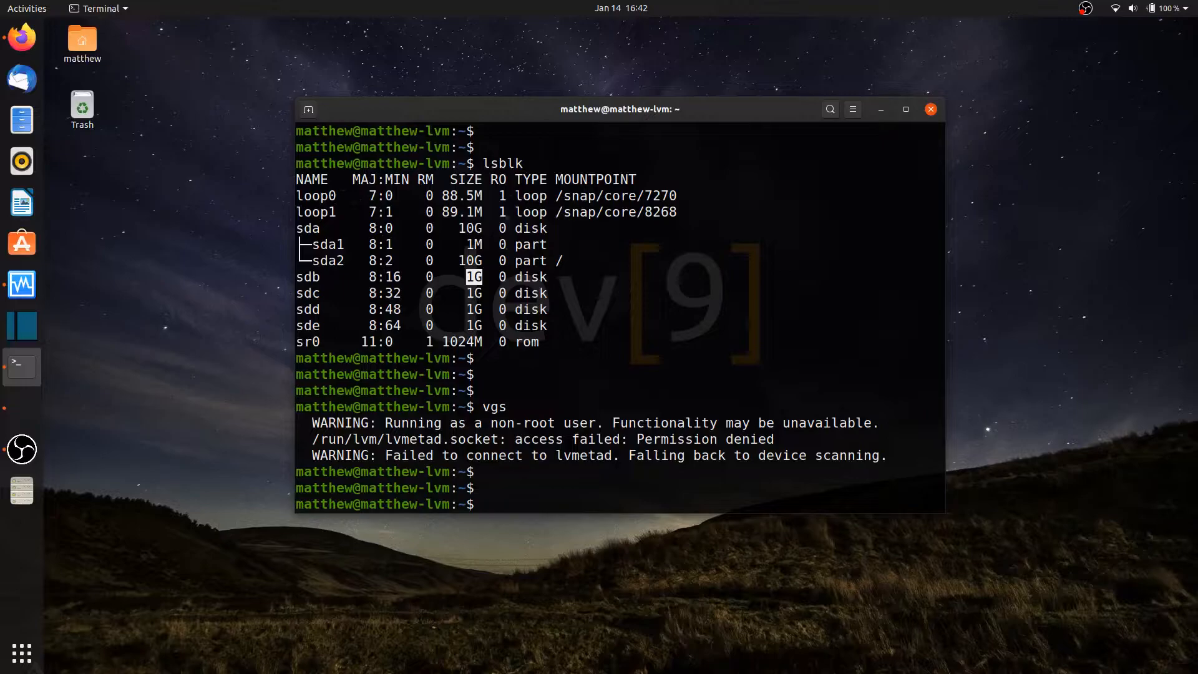
text(sudo vgs)
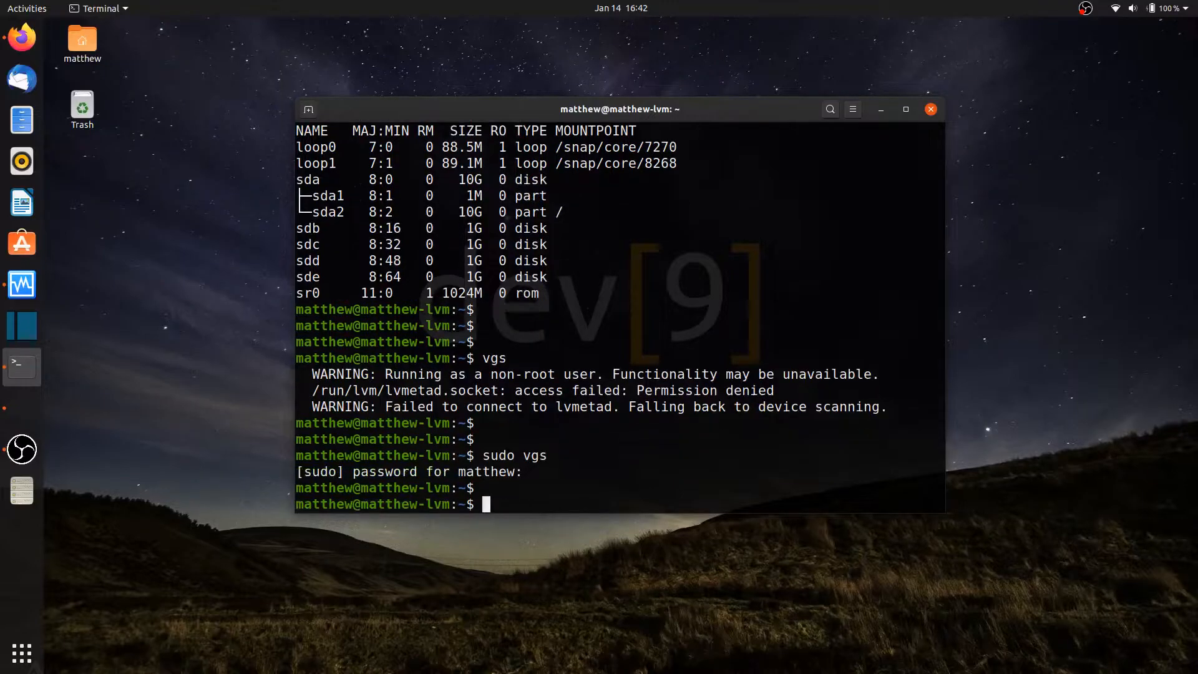
key(Return)
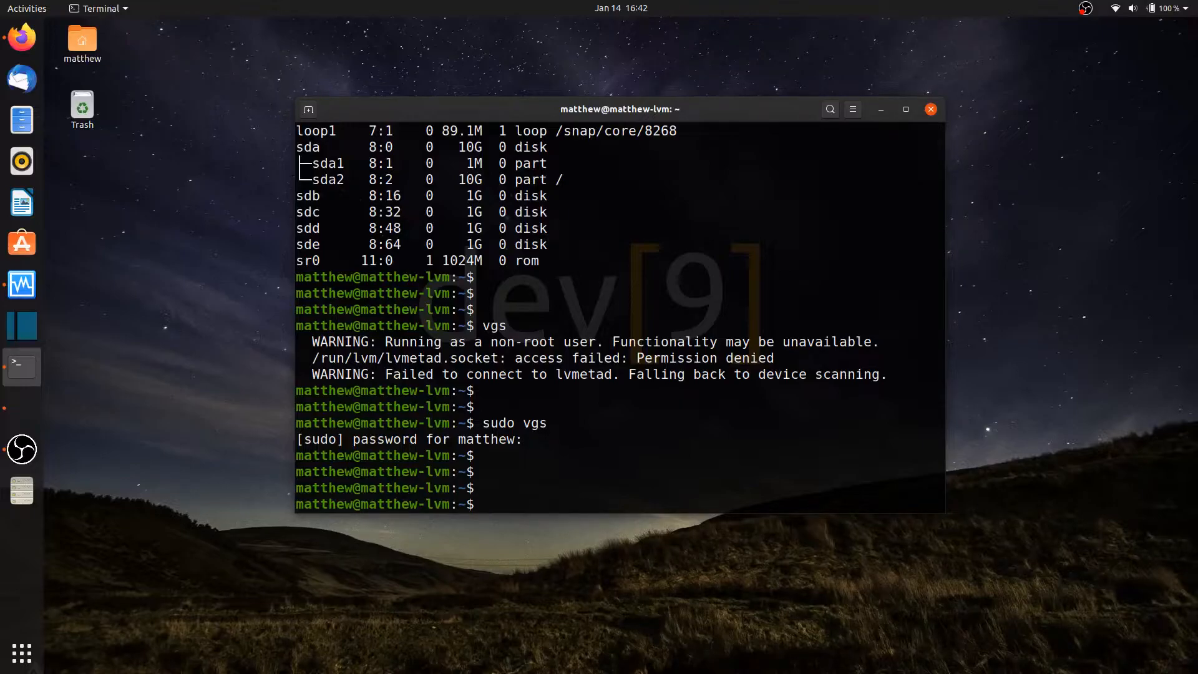
text(sudo su)
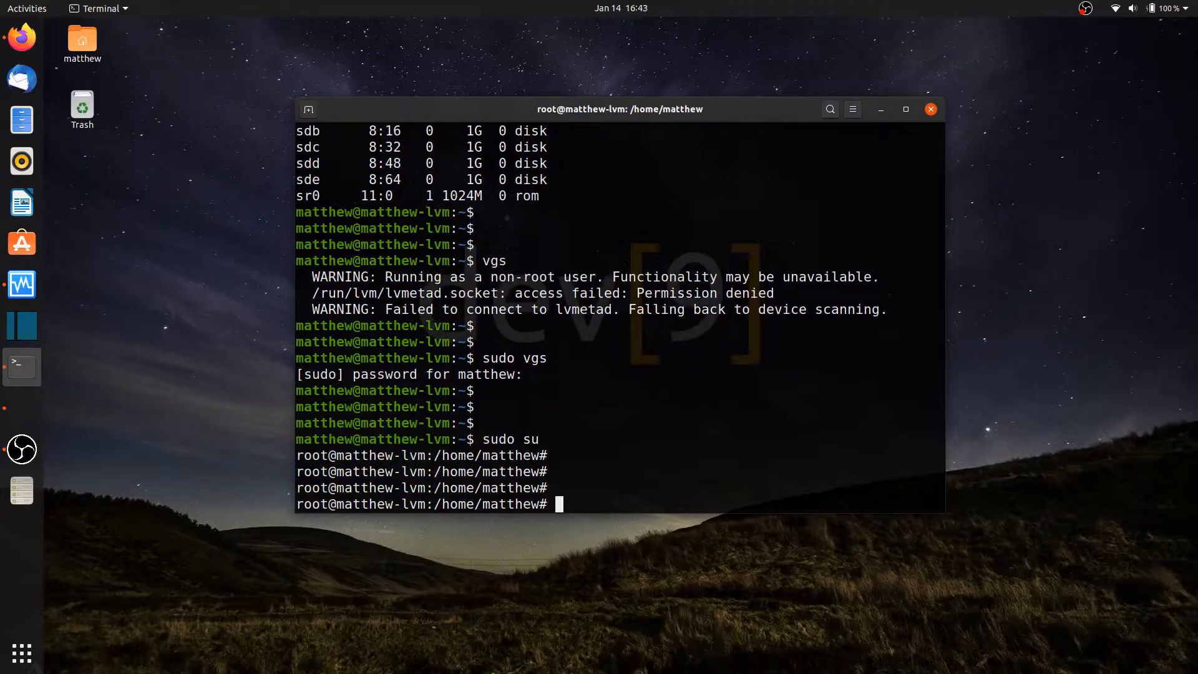
text(vgs)
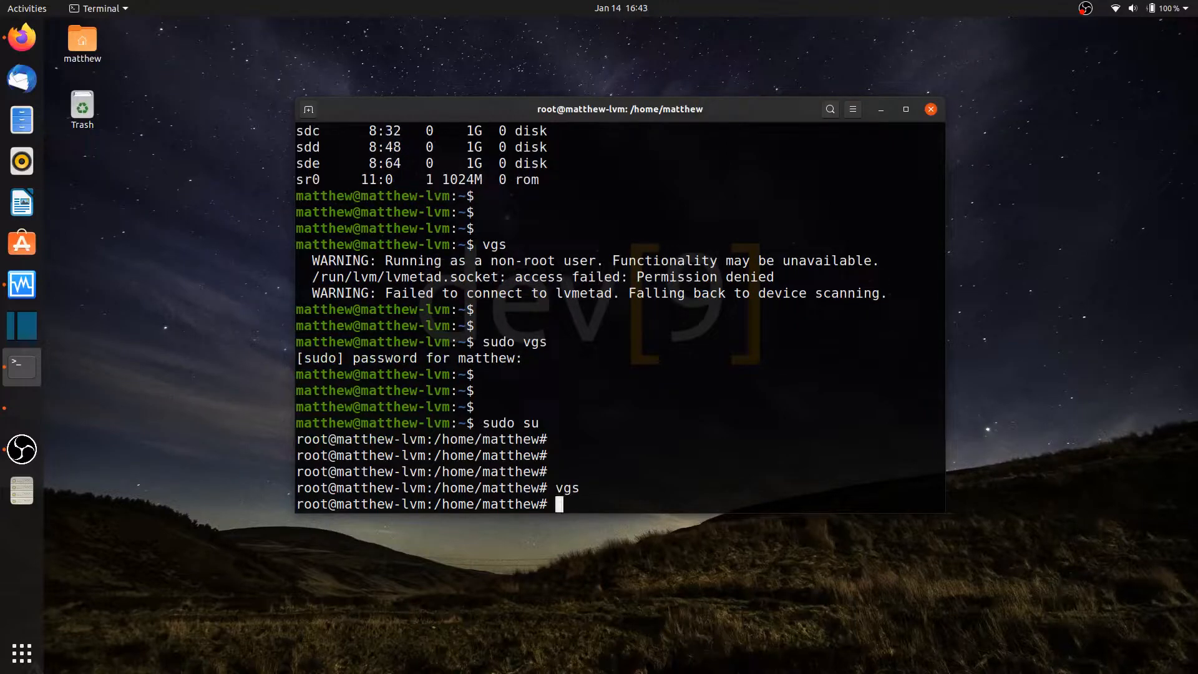
text(e)
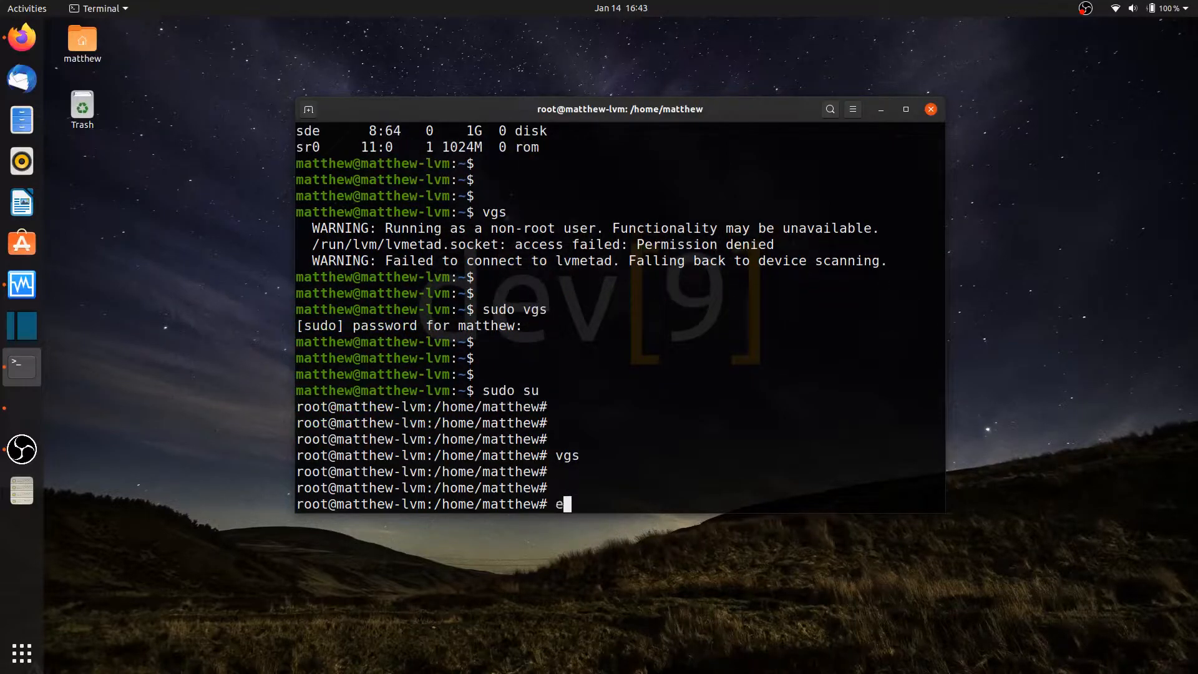
text(xit)
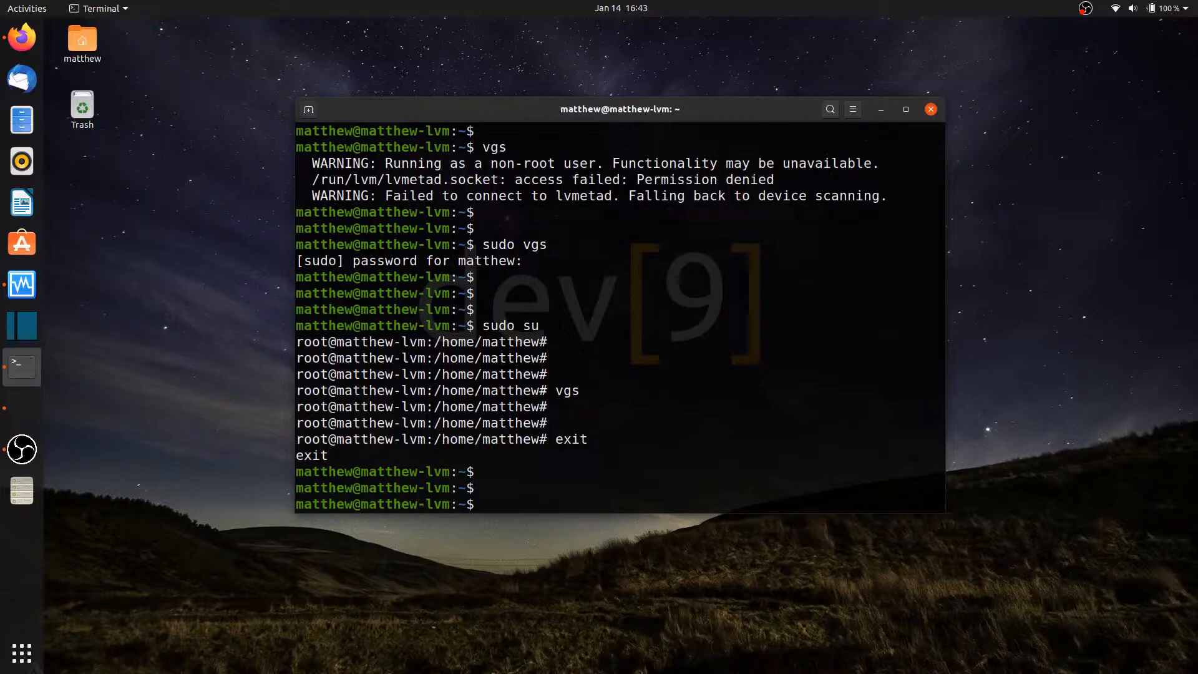
Try vgcreate mydata-vg without a device, producing the syntax hint with VG_new.
text(vgc)
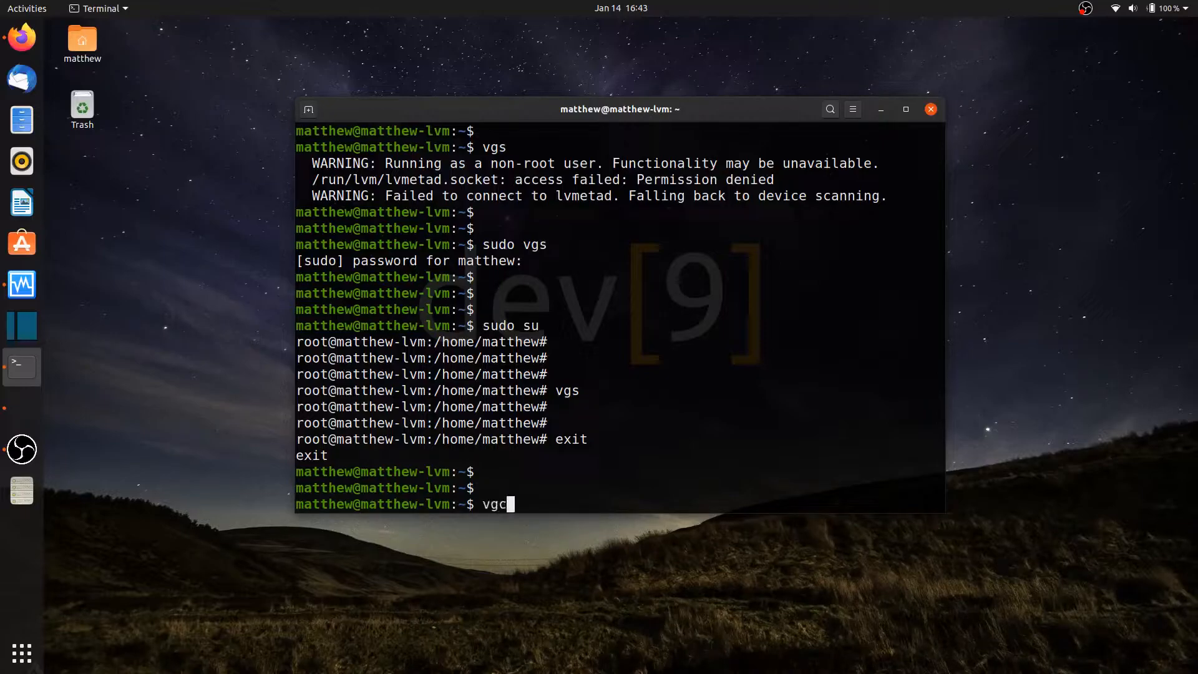
text(reate)
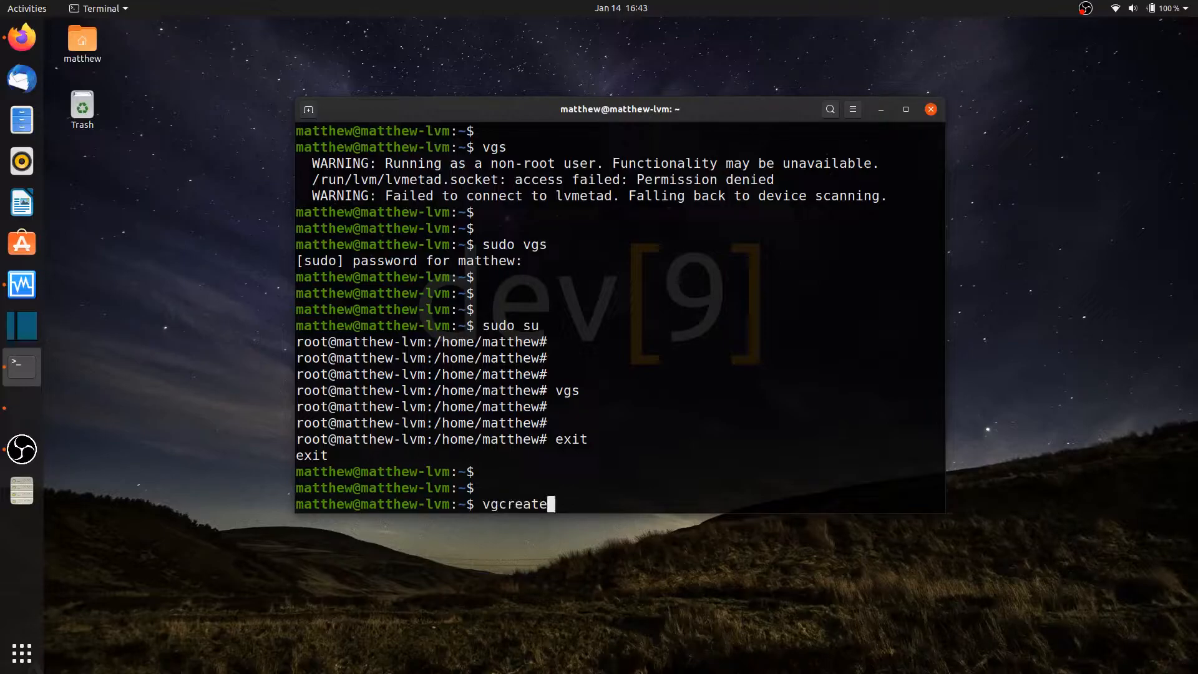
text(sudo)
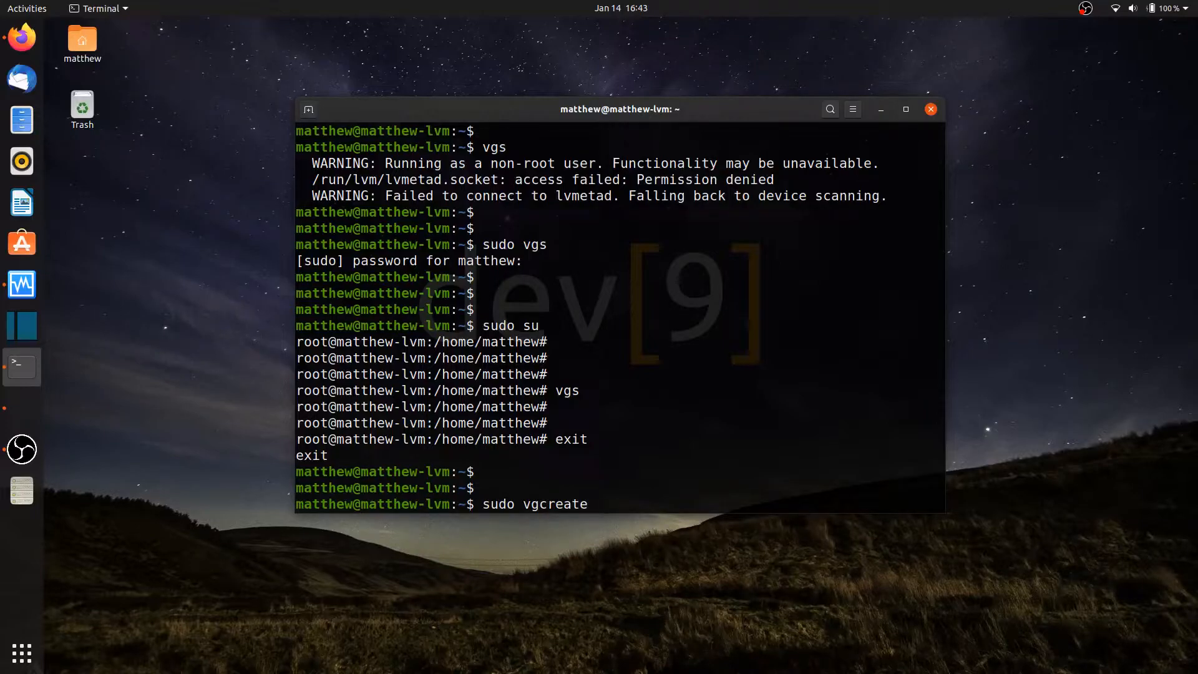
text(mydata-)
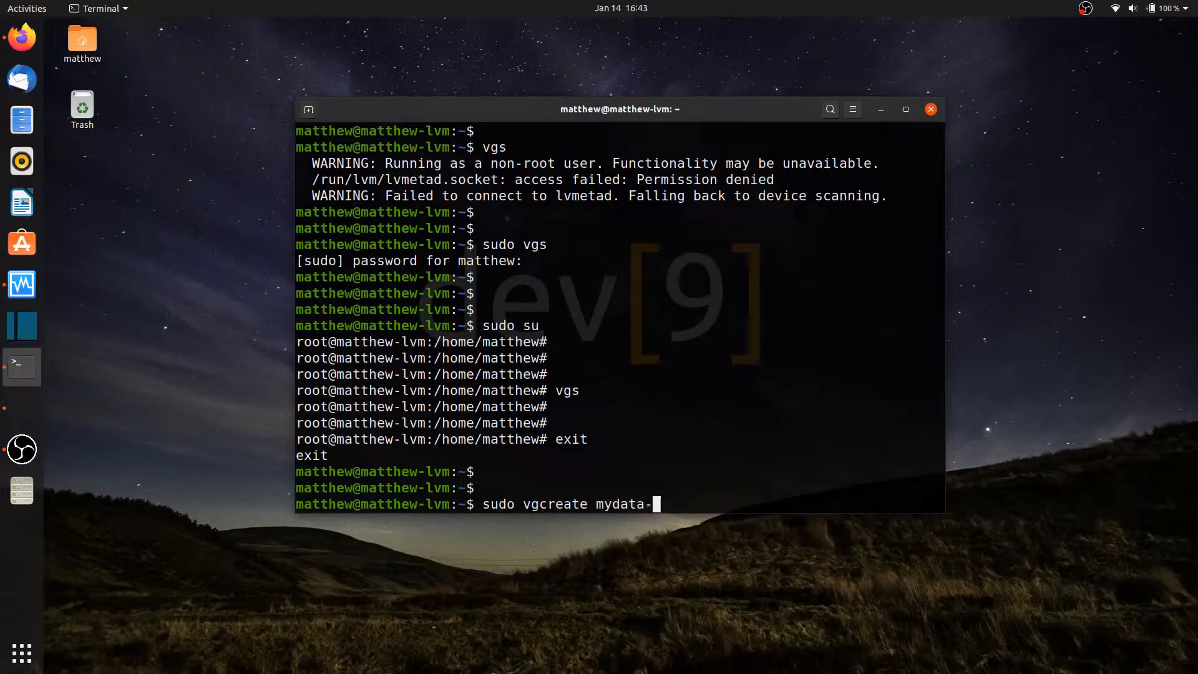
text(vg)
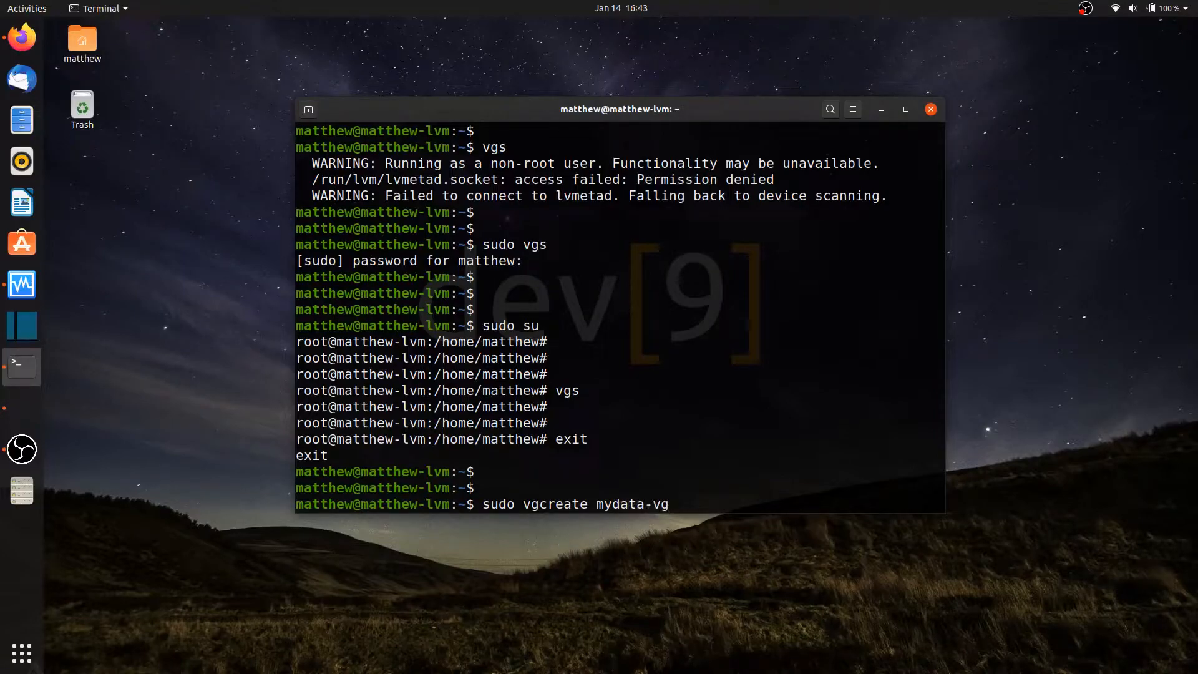
key(Return)
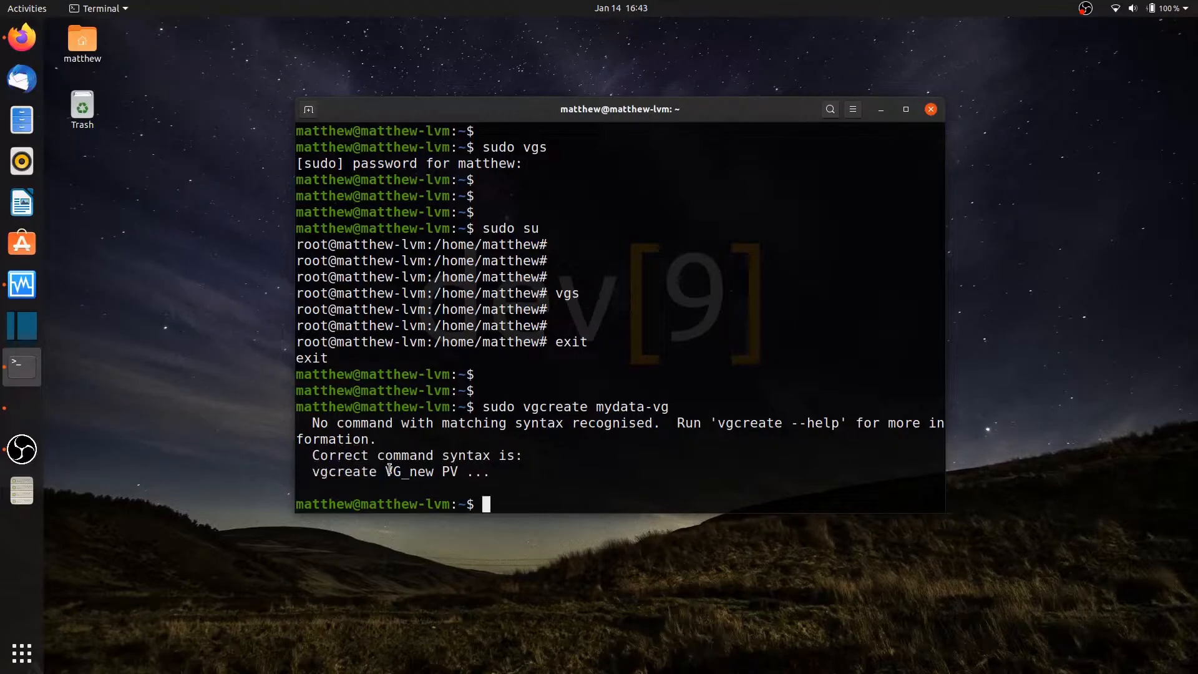
double_click(413, 472)
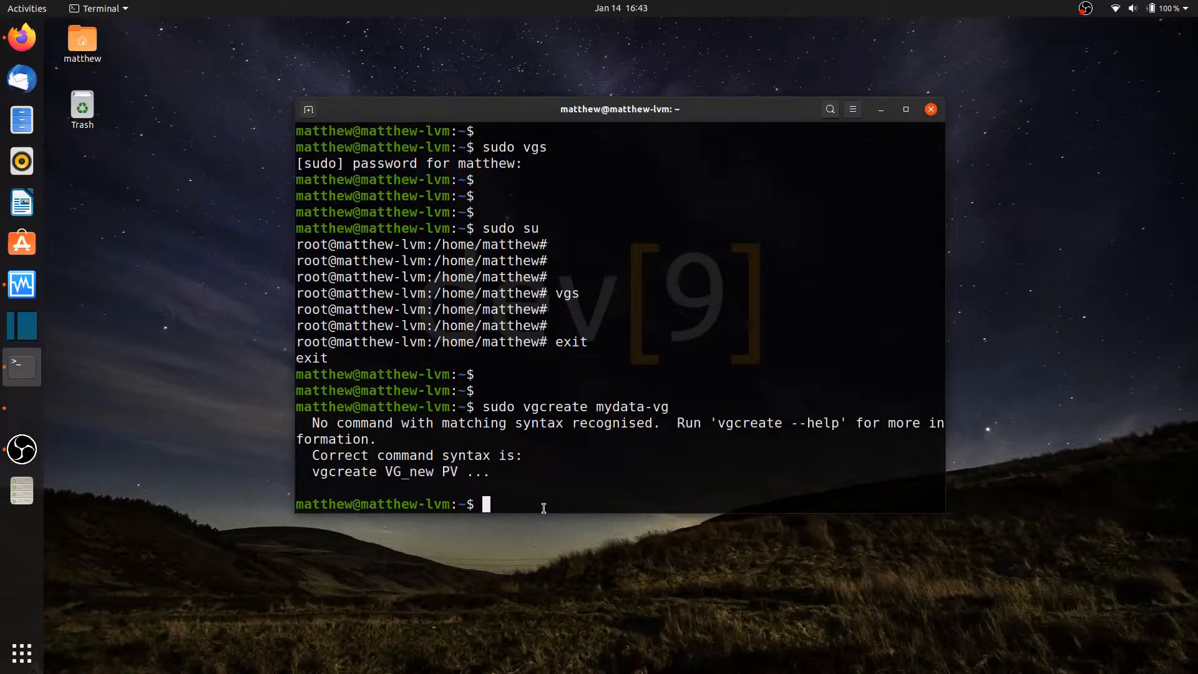
Run sudo vgcreate mydata-vg with /dev/sdb as the only device.
text(sudo vgcreate mydata-vg)
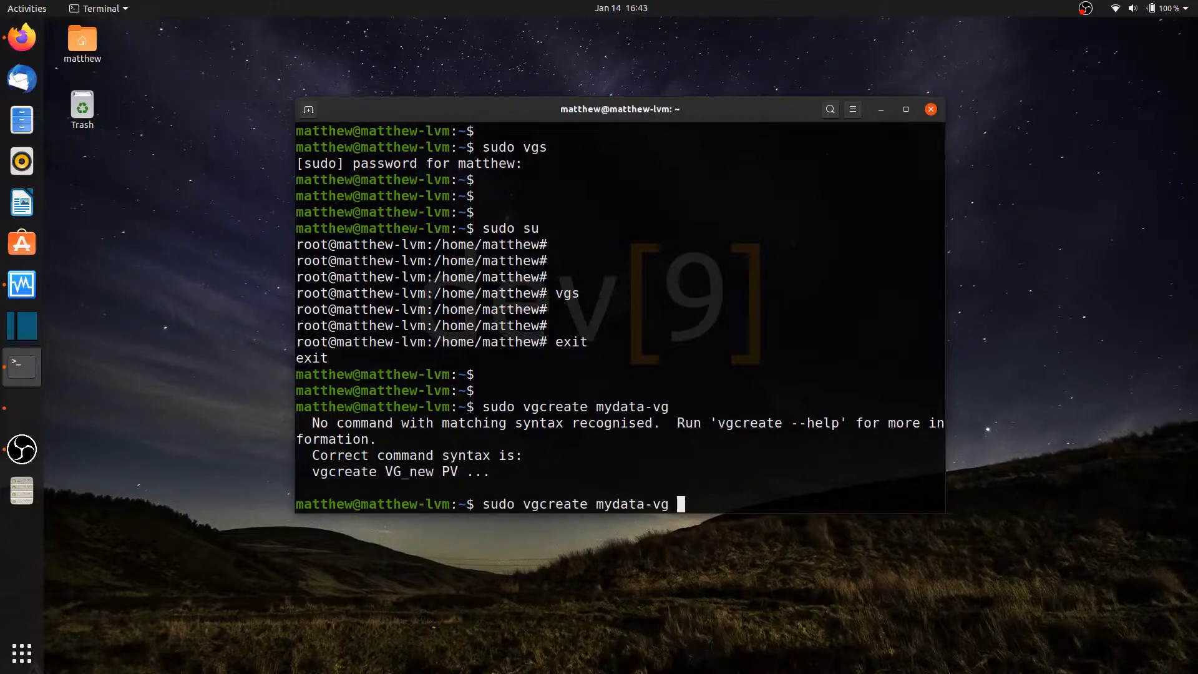
text(/dev/sd)
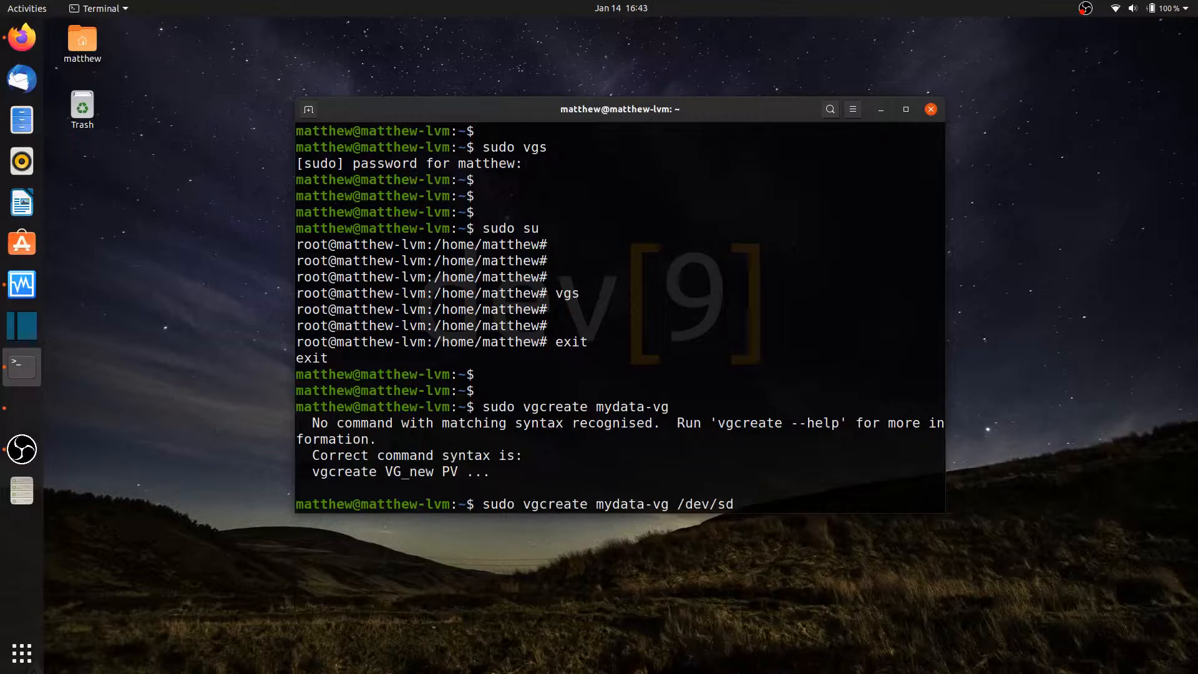
text(b)
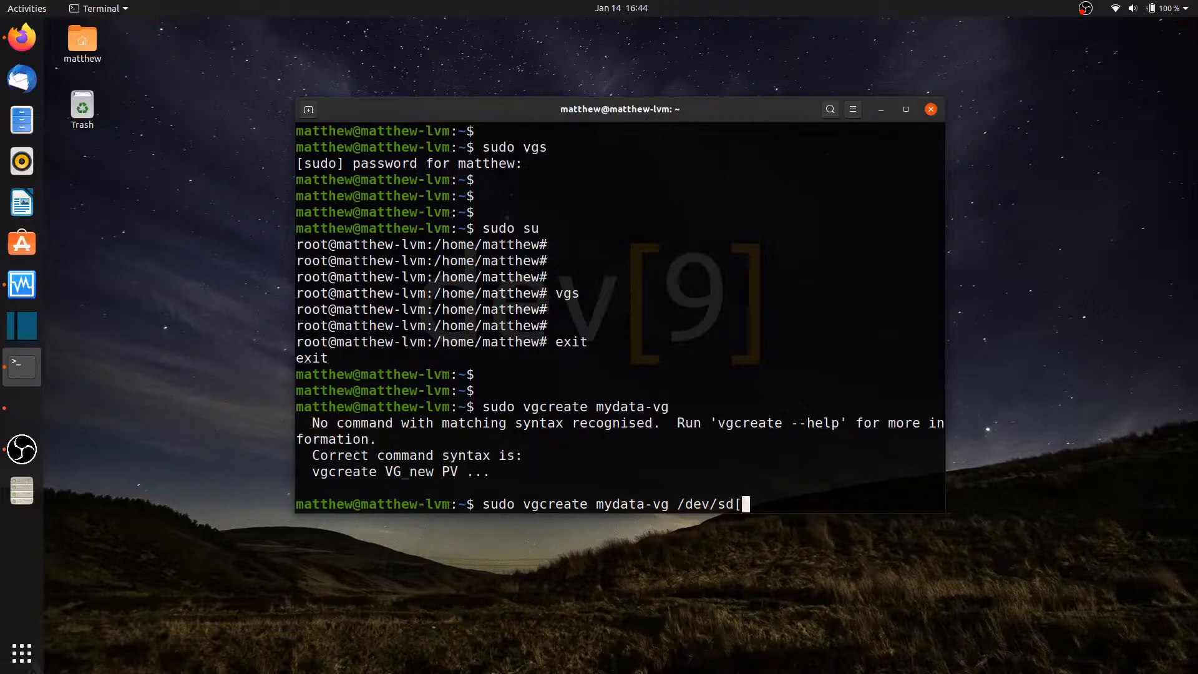
text(b,c)
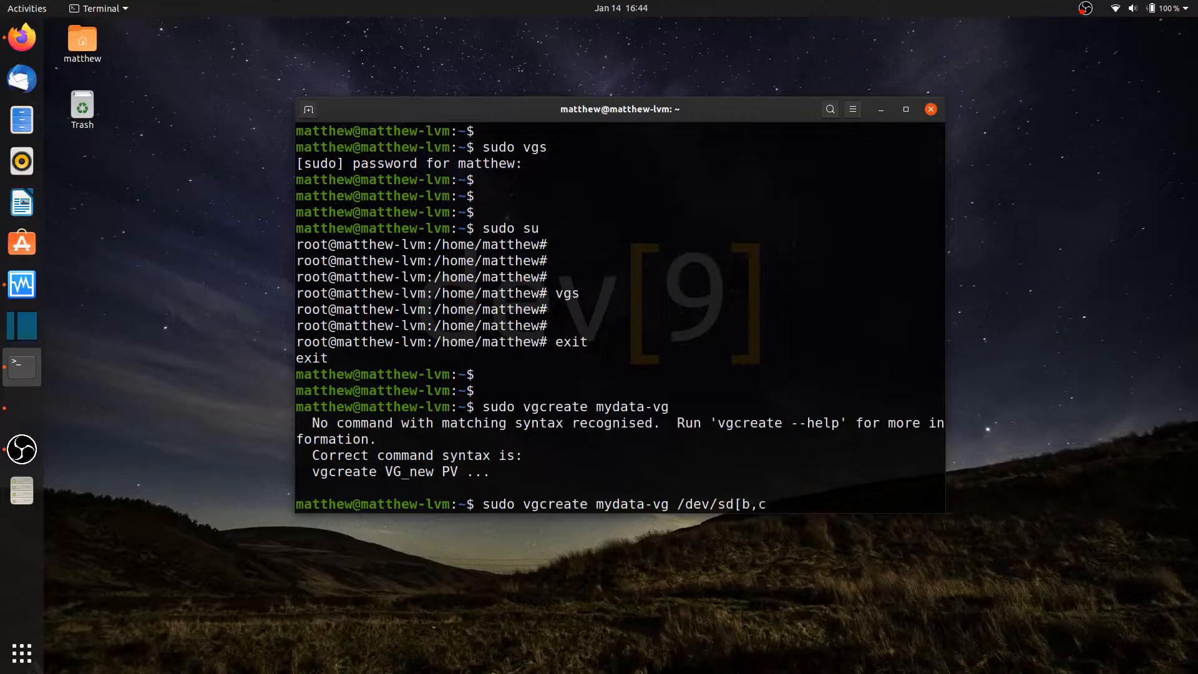
text(])
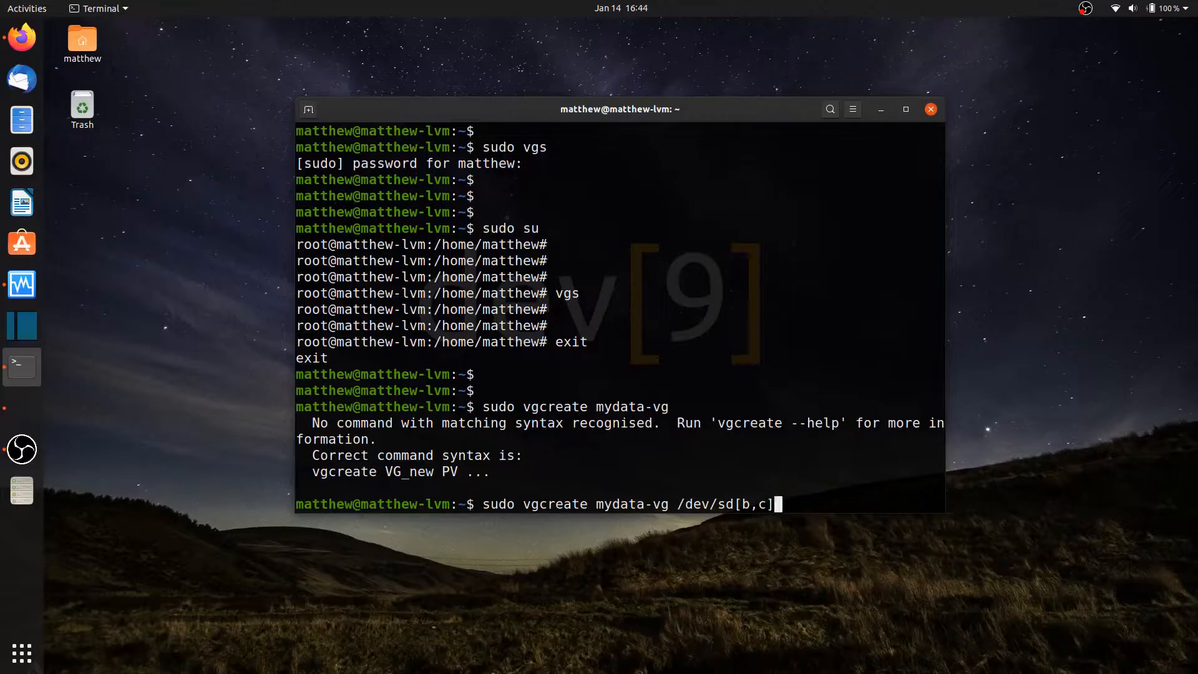
key(BackSpace)
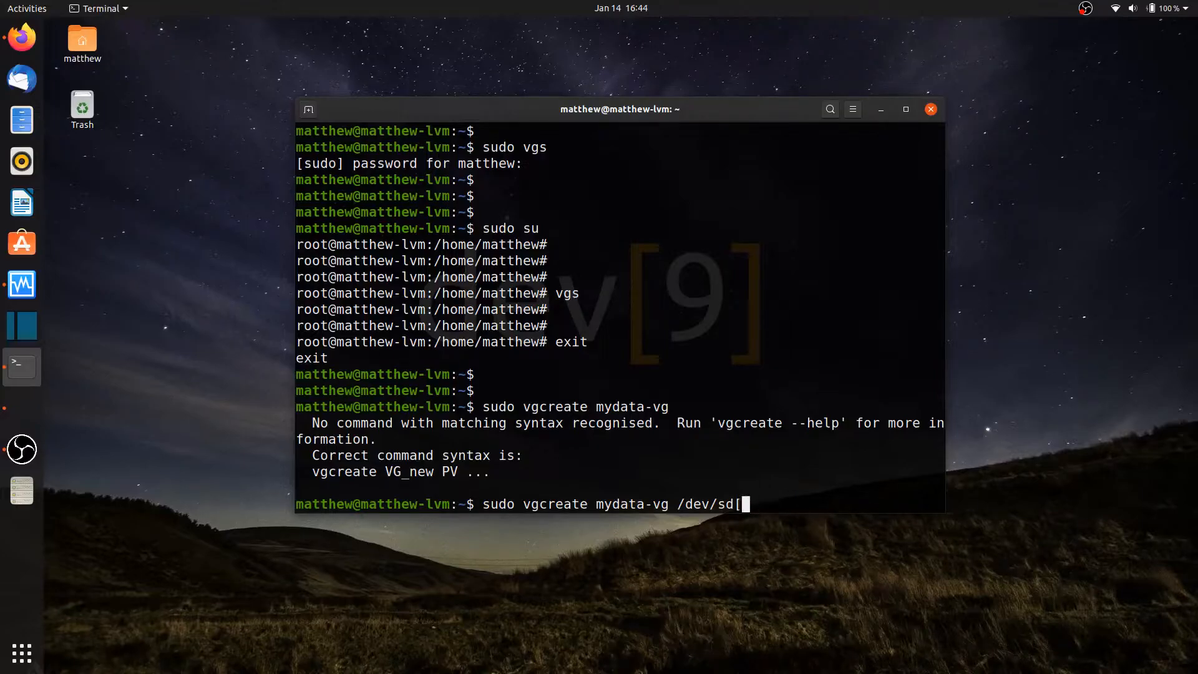
text(b])
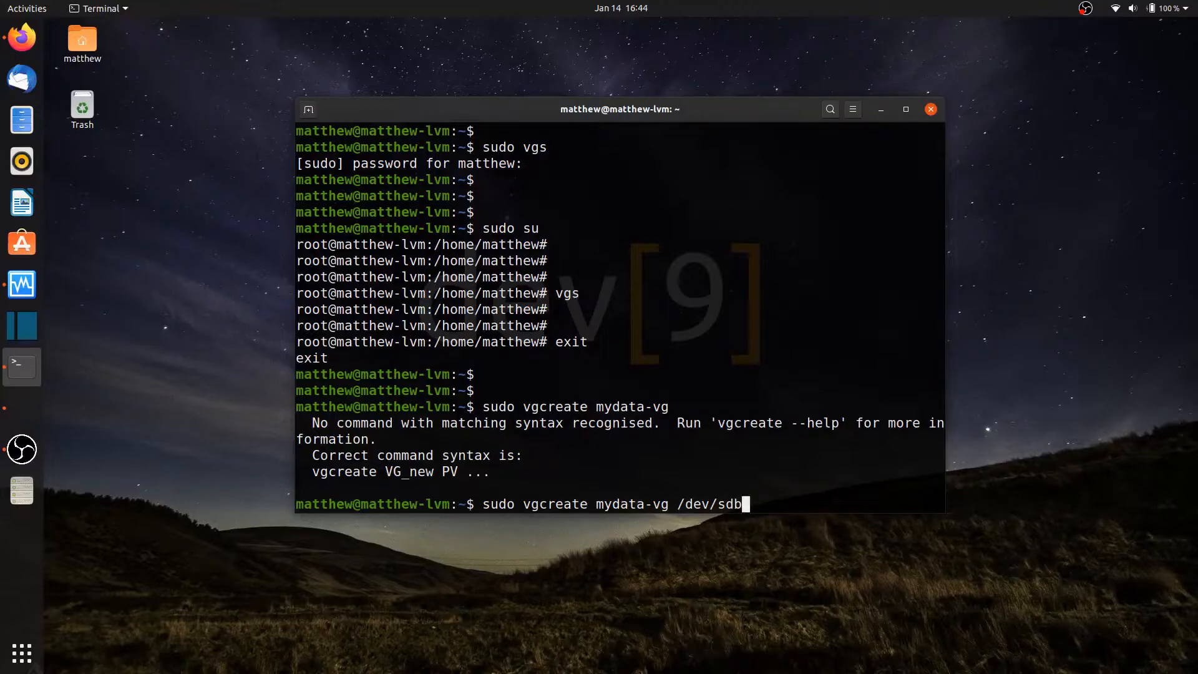
key(Return)
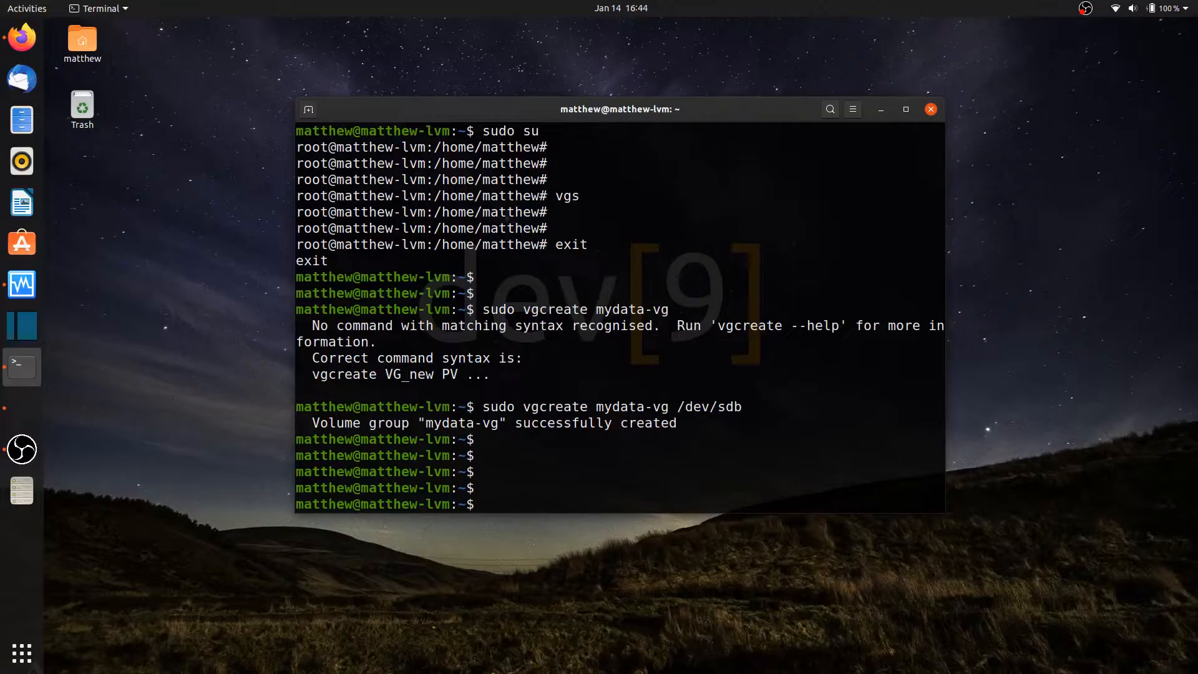
Run sudo vgs and highlight mydata-vg with one PV and 1020.00m free.
text(sudo vgs)
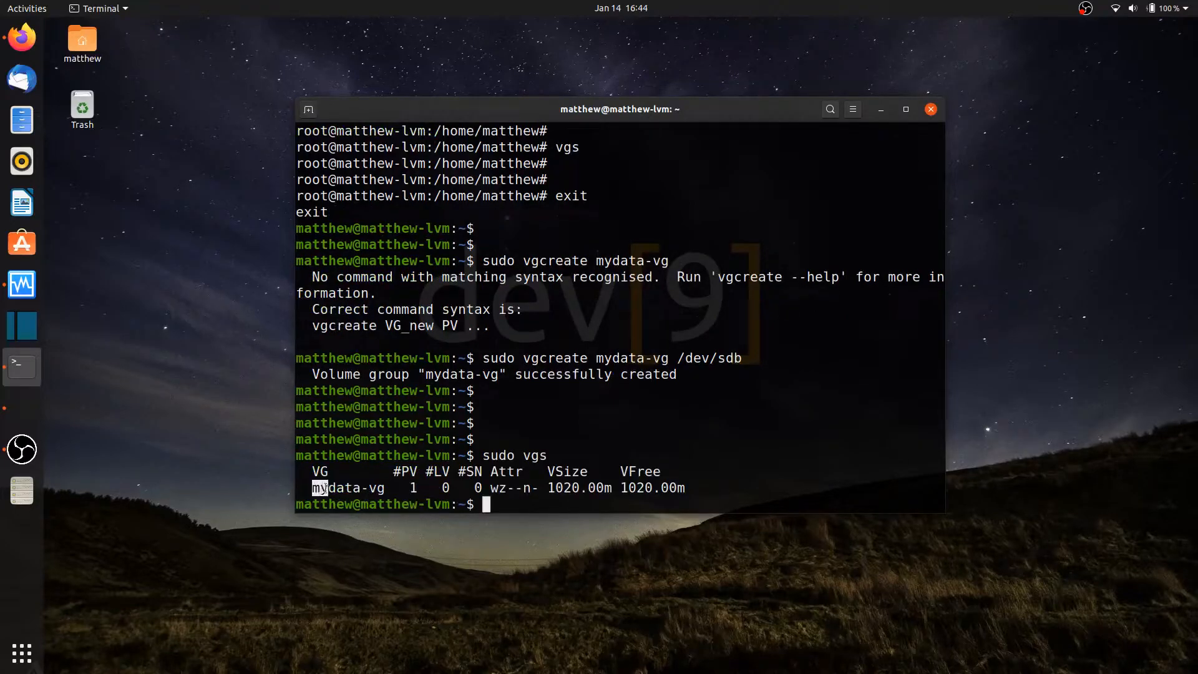
double_click(348, 487)
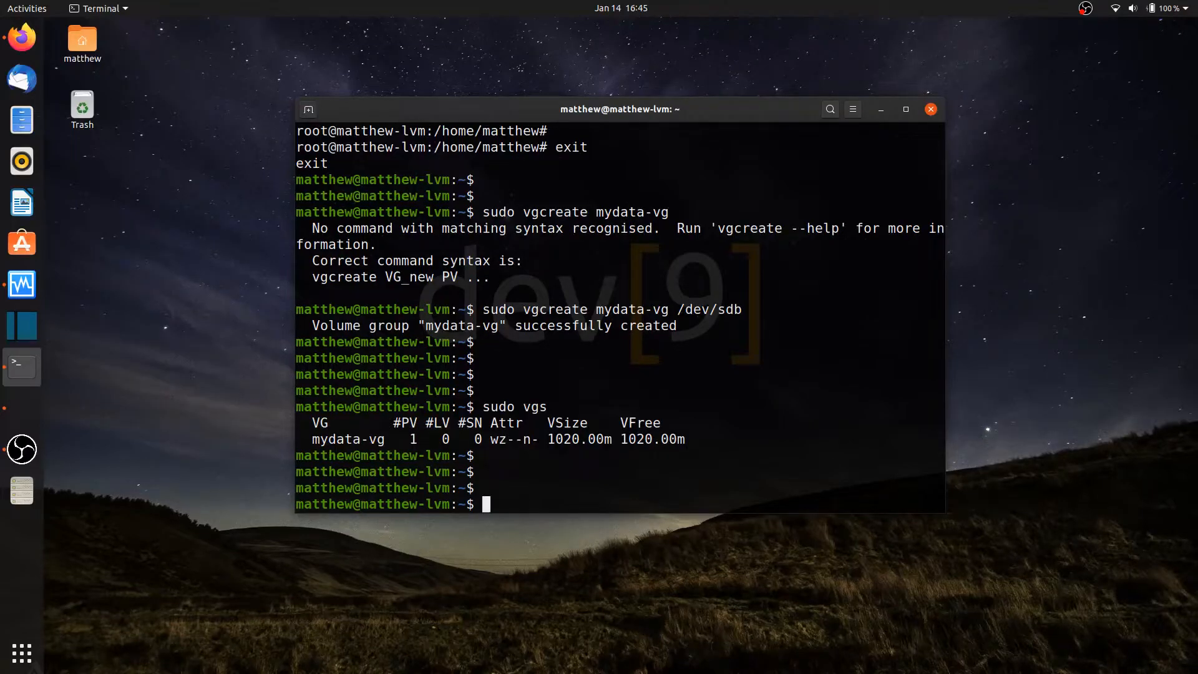
Run sudo vgdisplay -v and highlight mydata-vg's lvm2 format in the report.
text(sudo v)
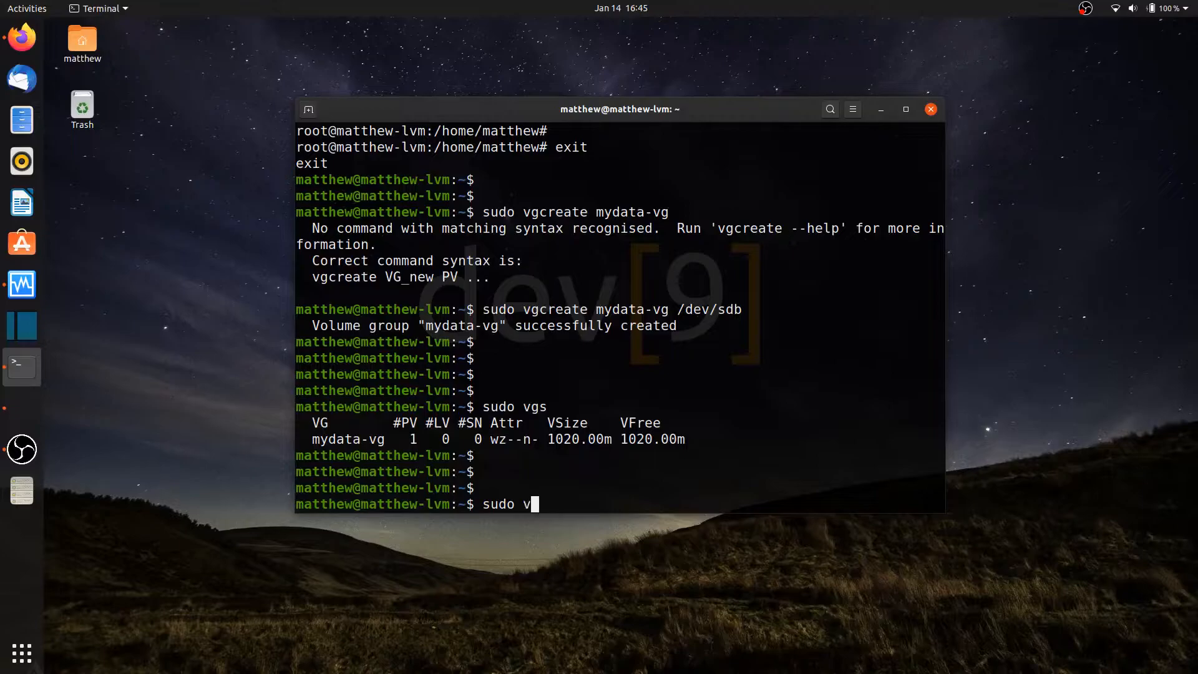
text(gdisplay)
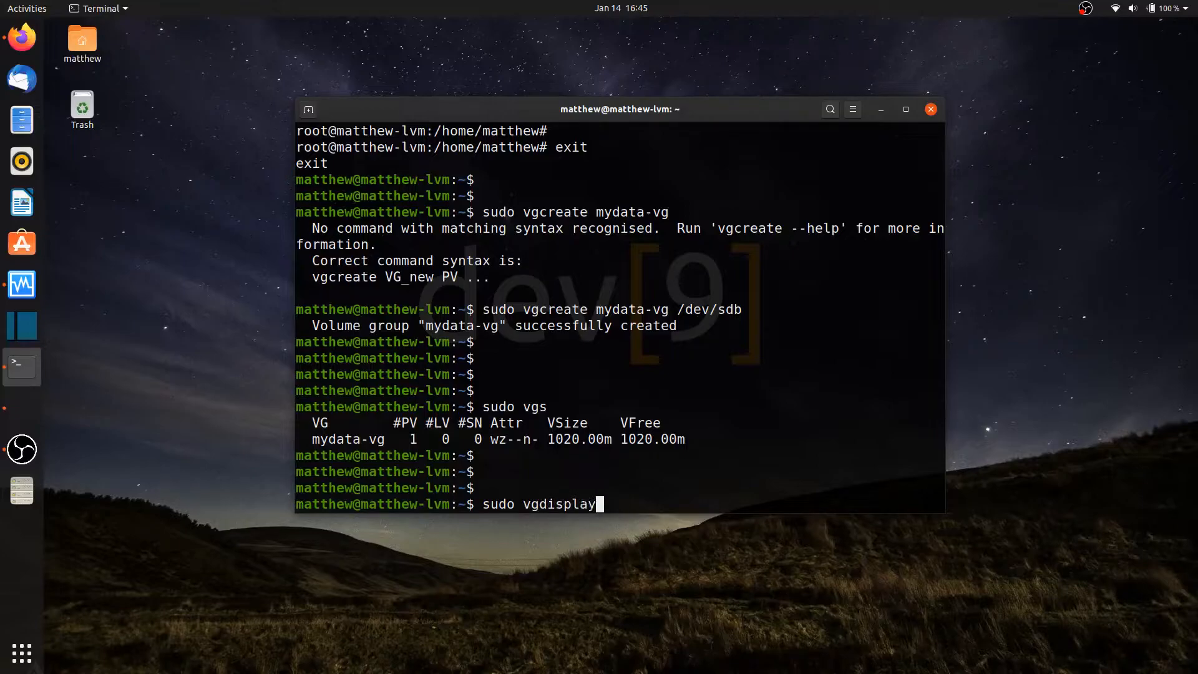
text(-)
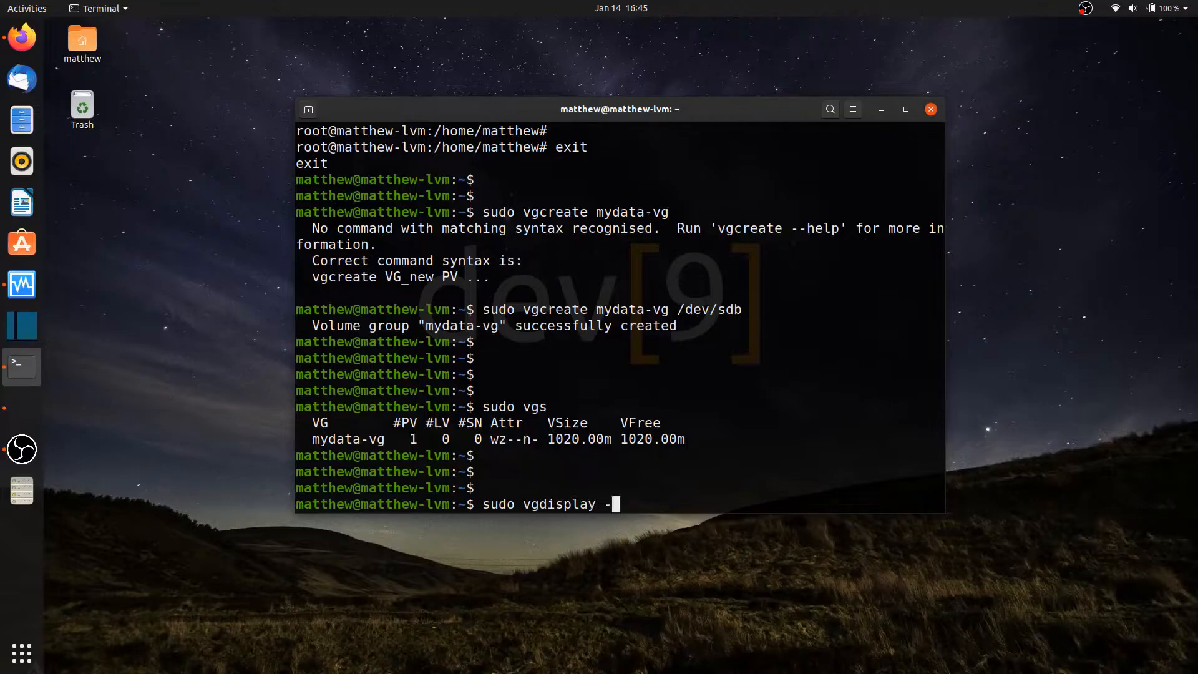
text(v)
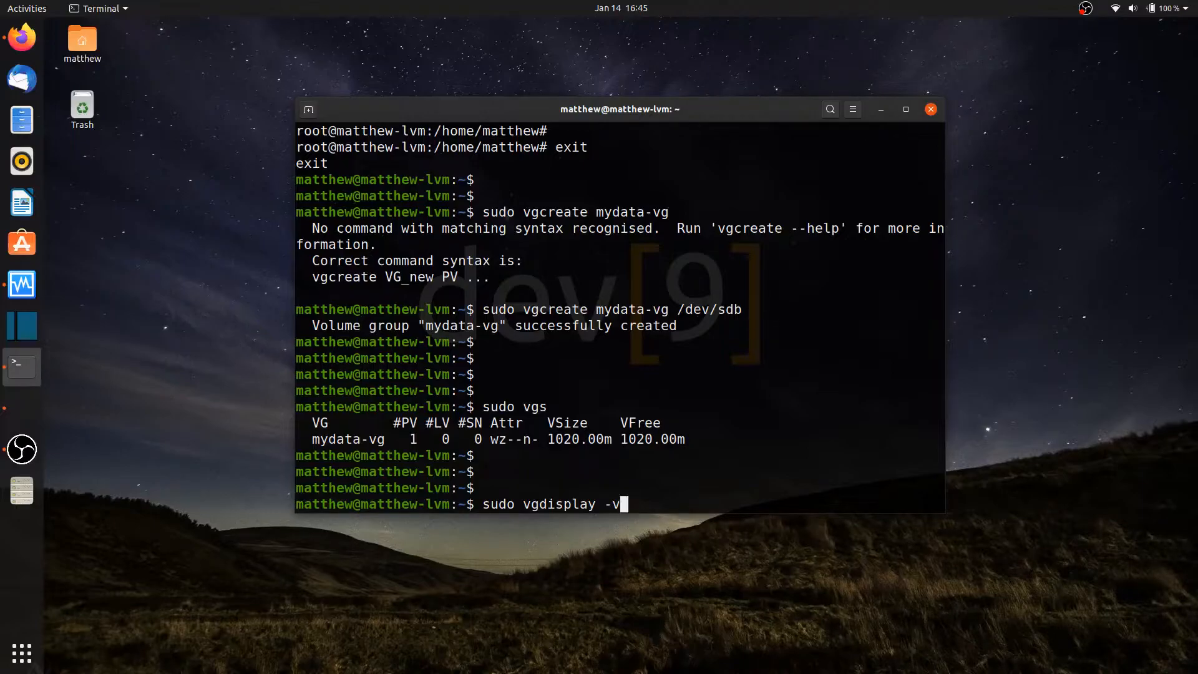
text(vvv)
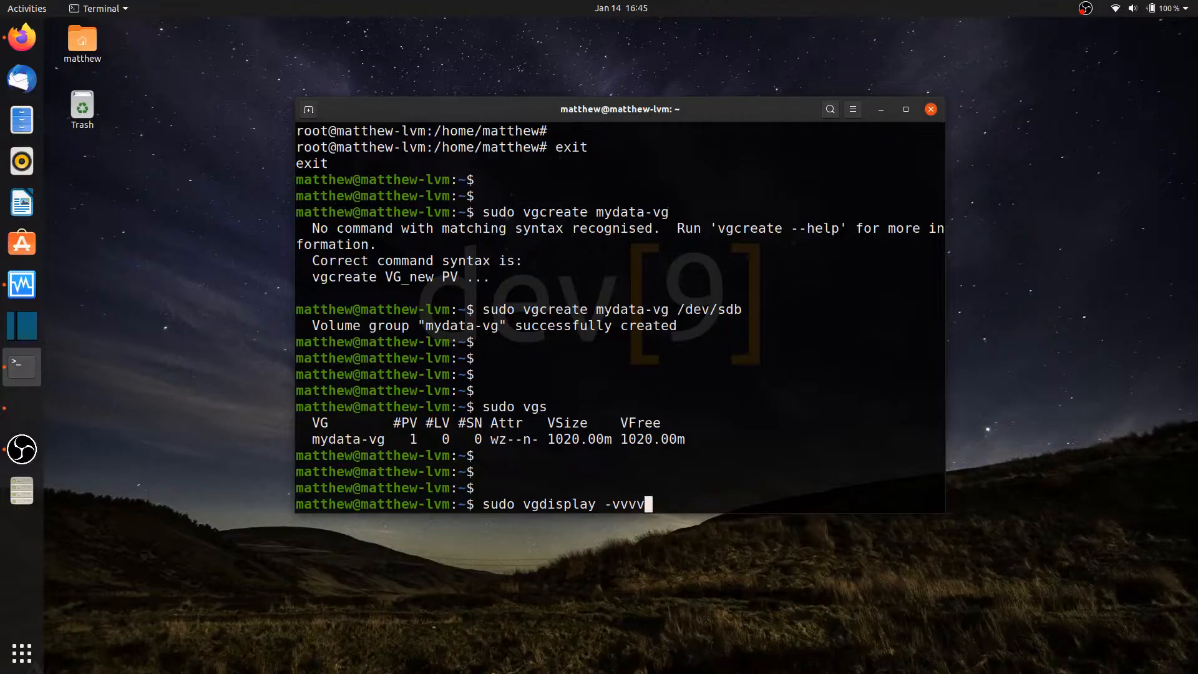
key(BackSpace)
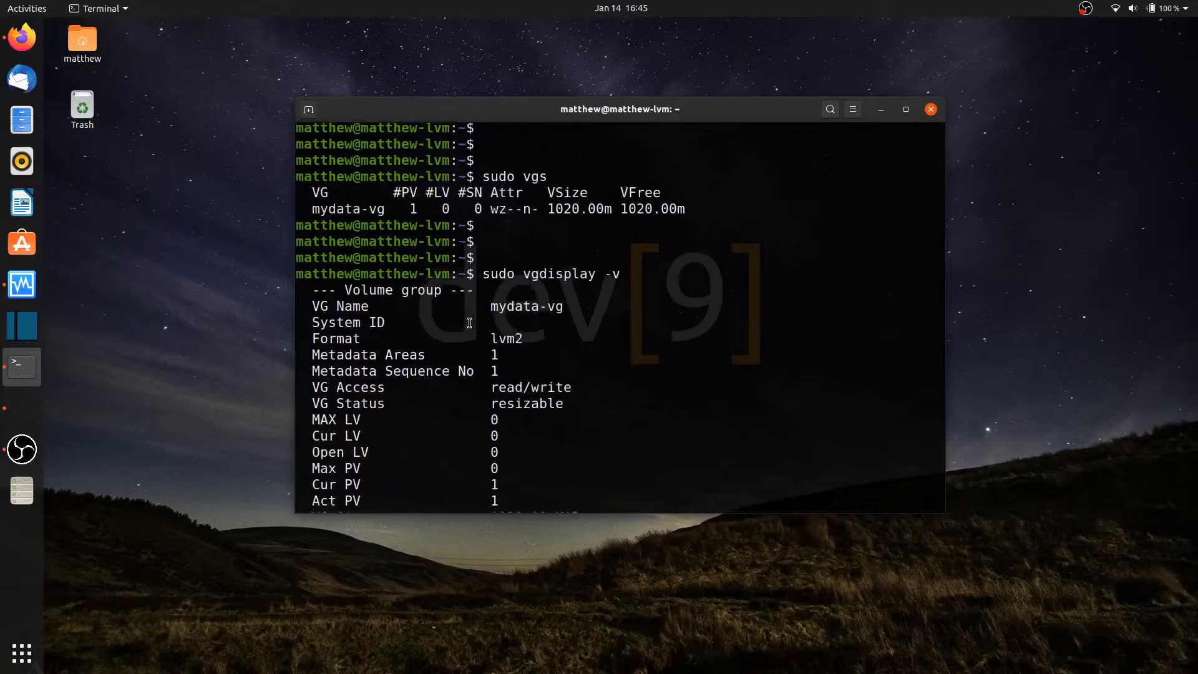
scroll(down, 3)
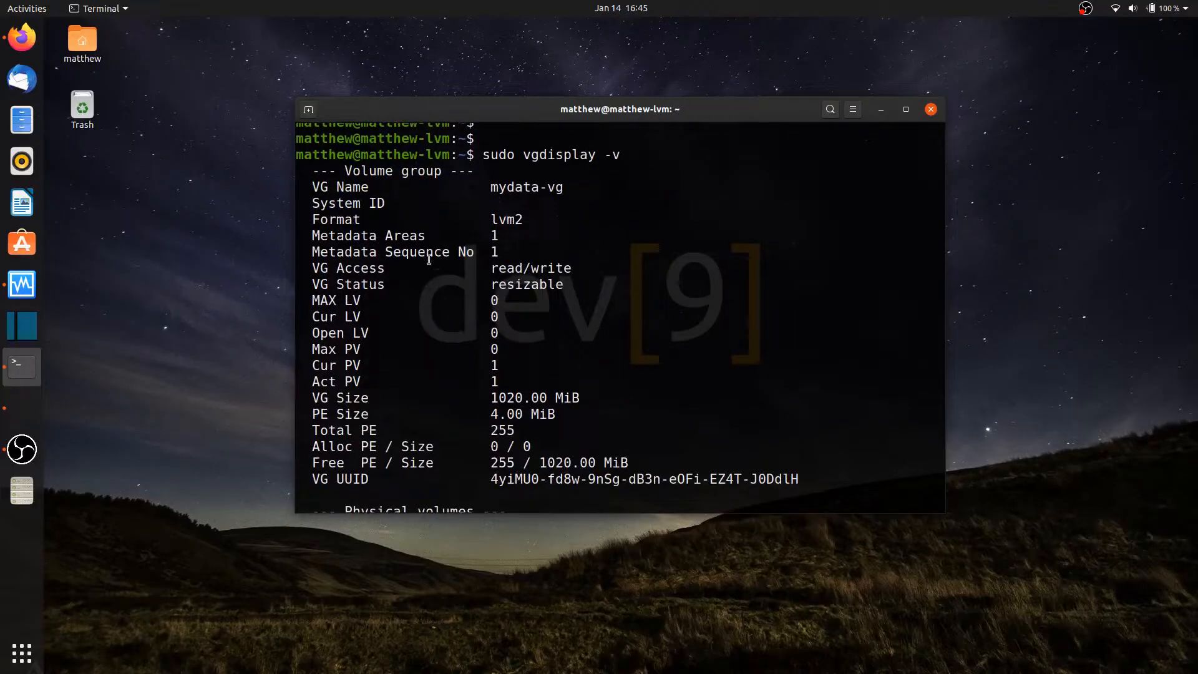
double_click(396, 170)
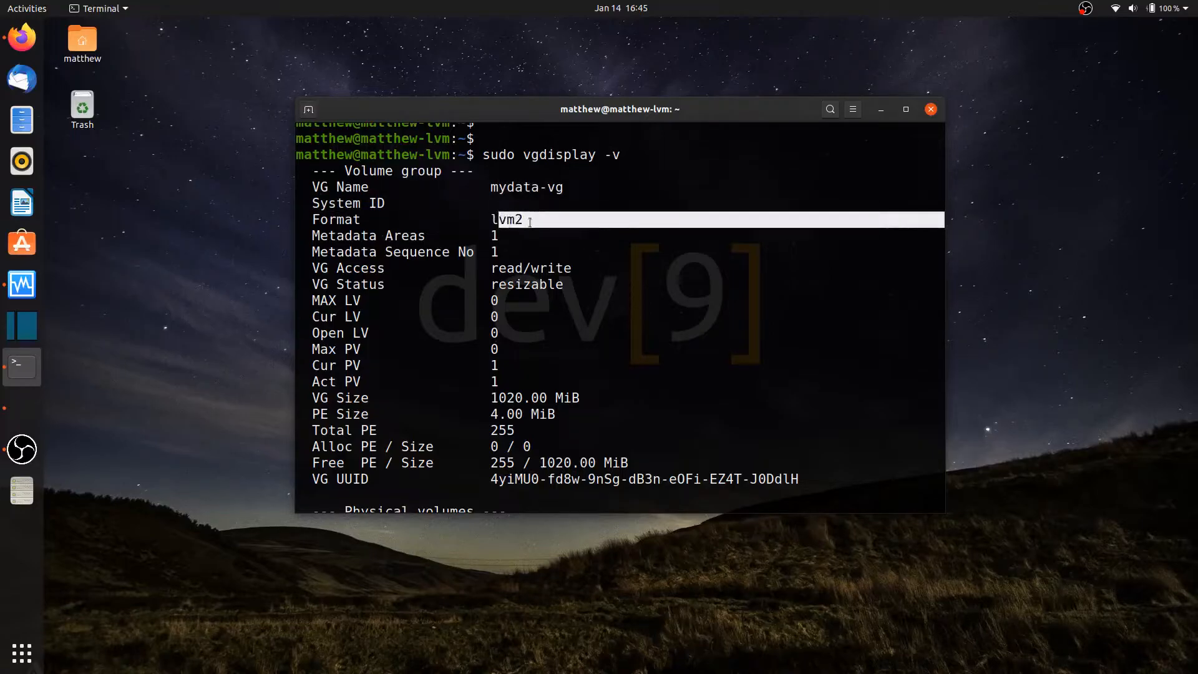
mouse_move(514, 242)
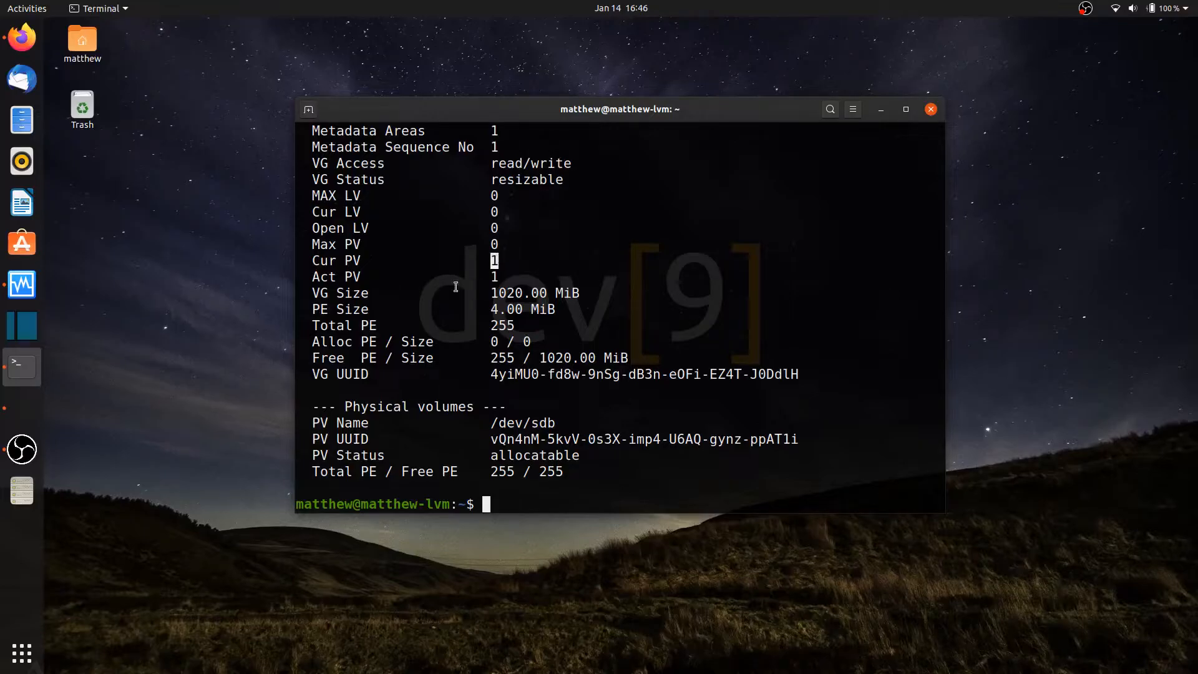
mouse_move(487, 297)
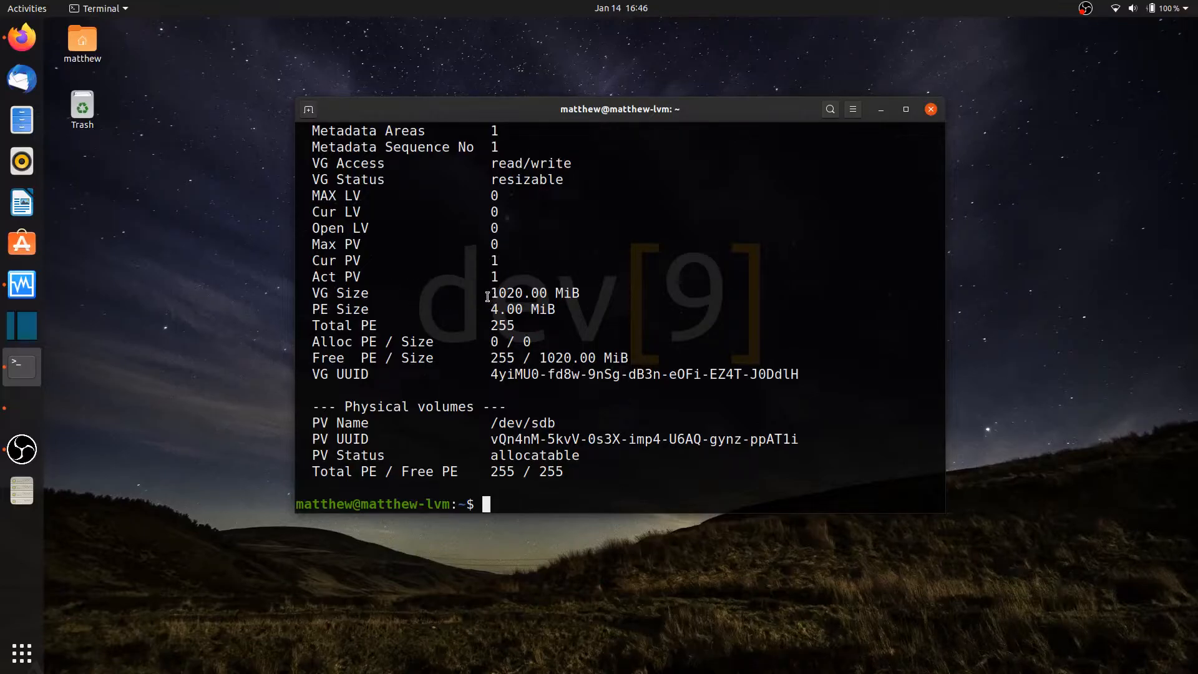
double_click(534, 293)
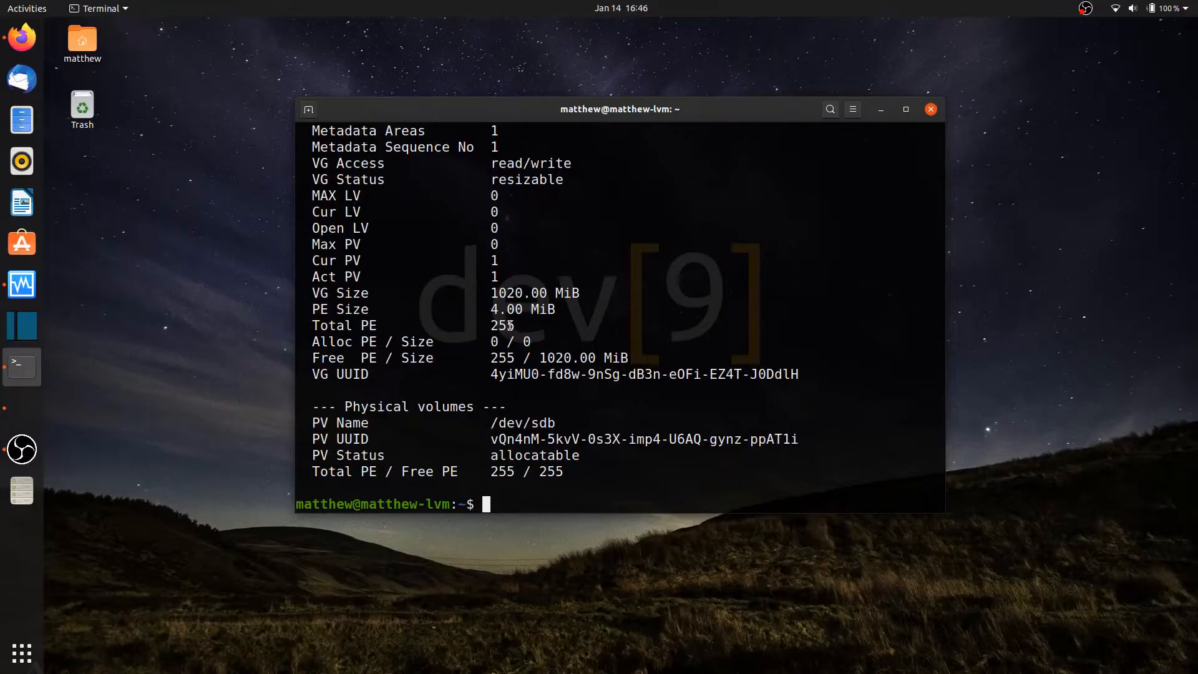
double_click(500, 326)
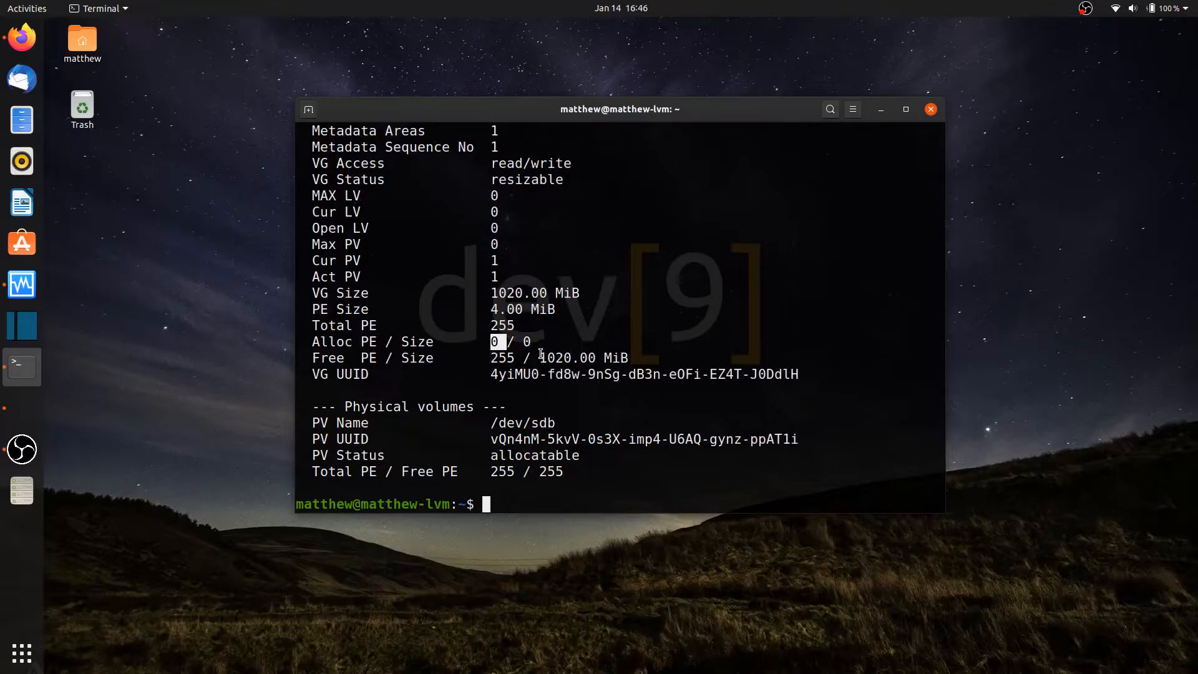
double_click(582, 357)
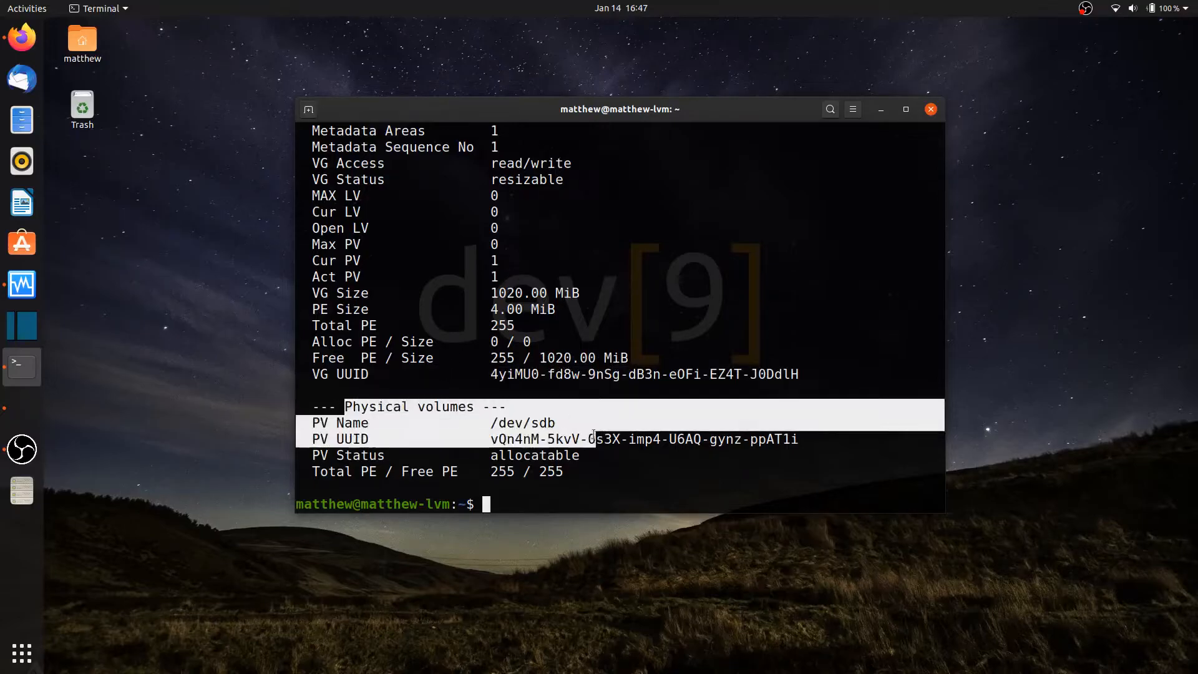
click(622, 469)
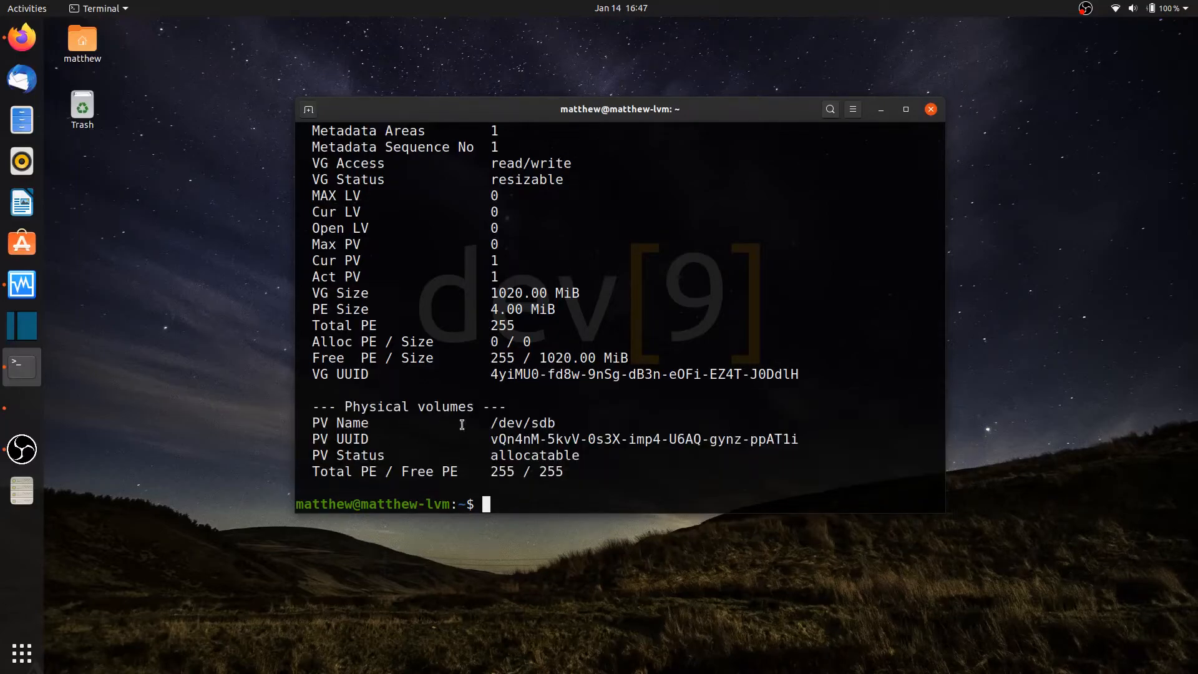
double_click(521, 422)
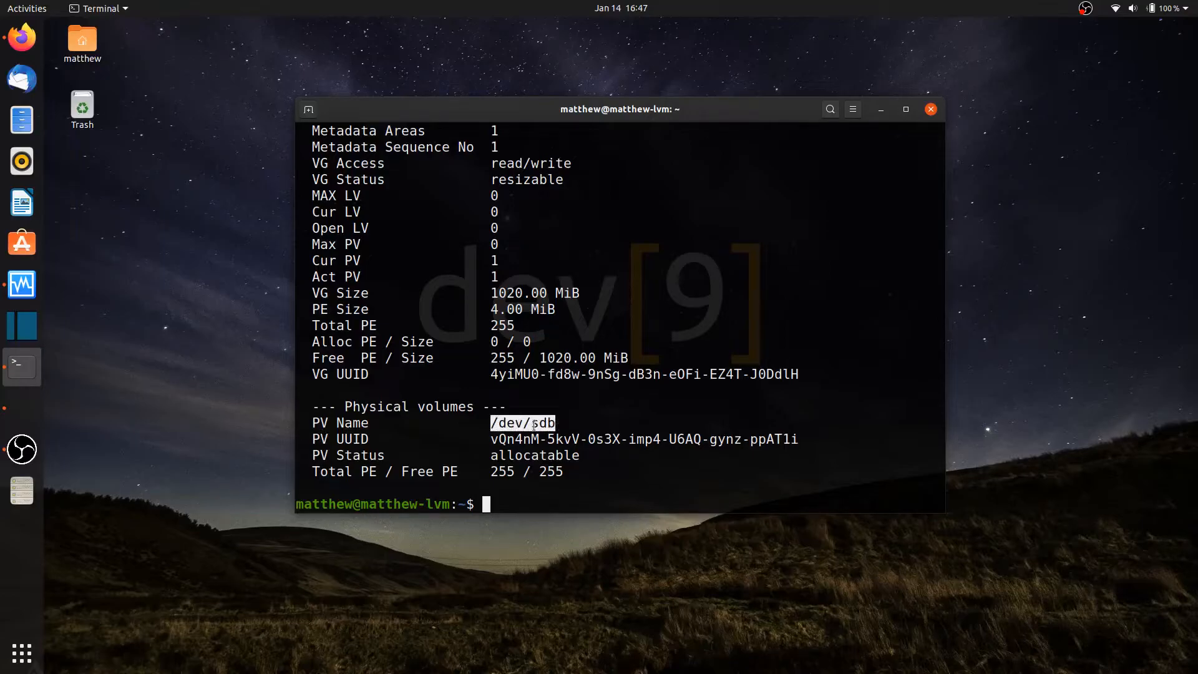
mouse_move(558, 422)
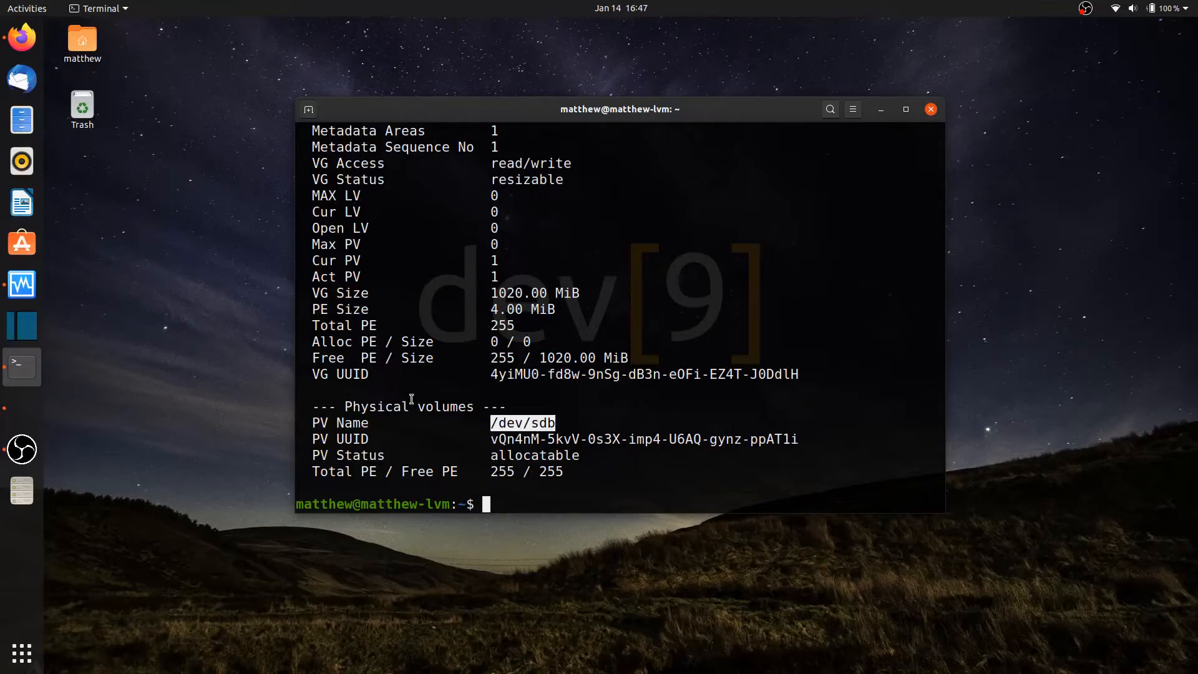
click(522, 422)
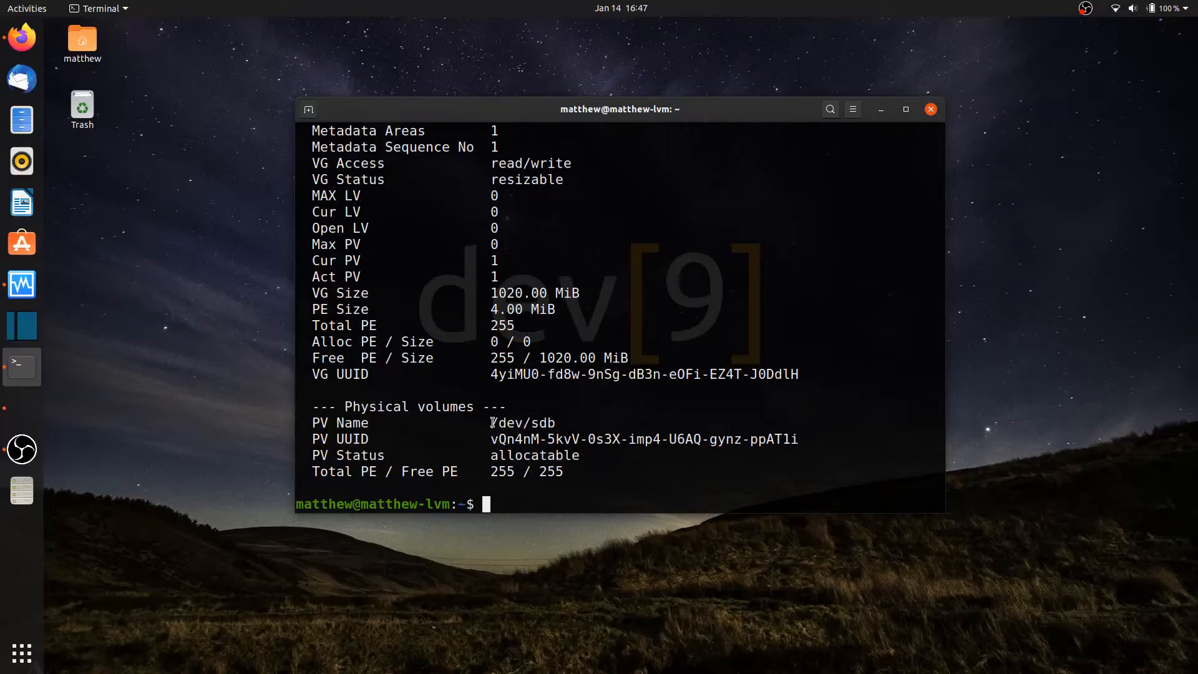
double_click(523, 423)
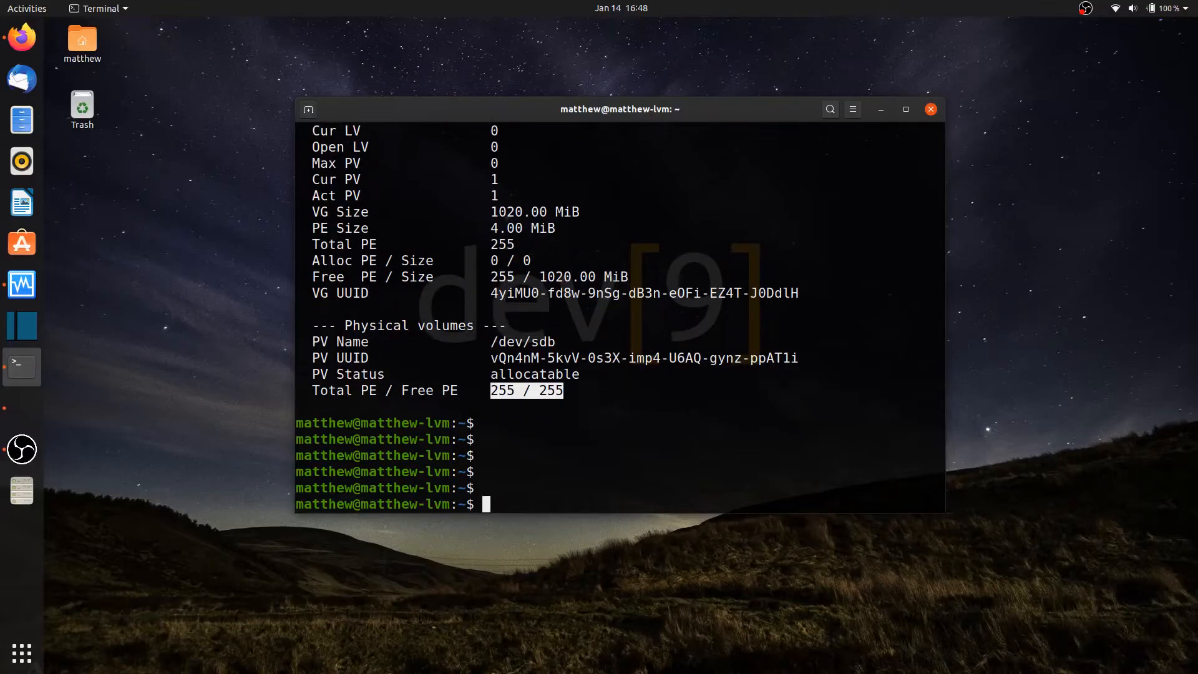
Launch sudo fdisk on /dev/sdc, which creates a new DOS disklabel.
text(sudo)
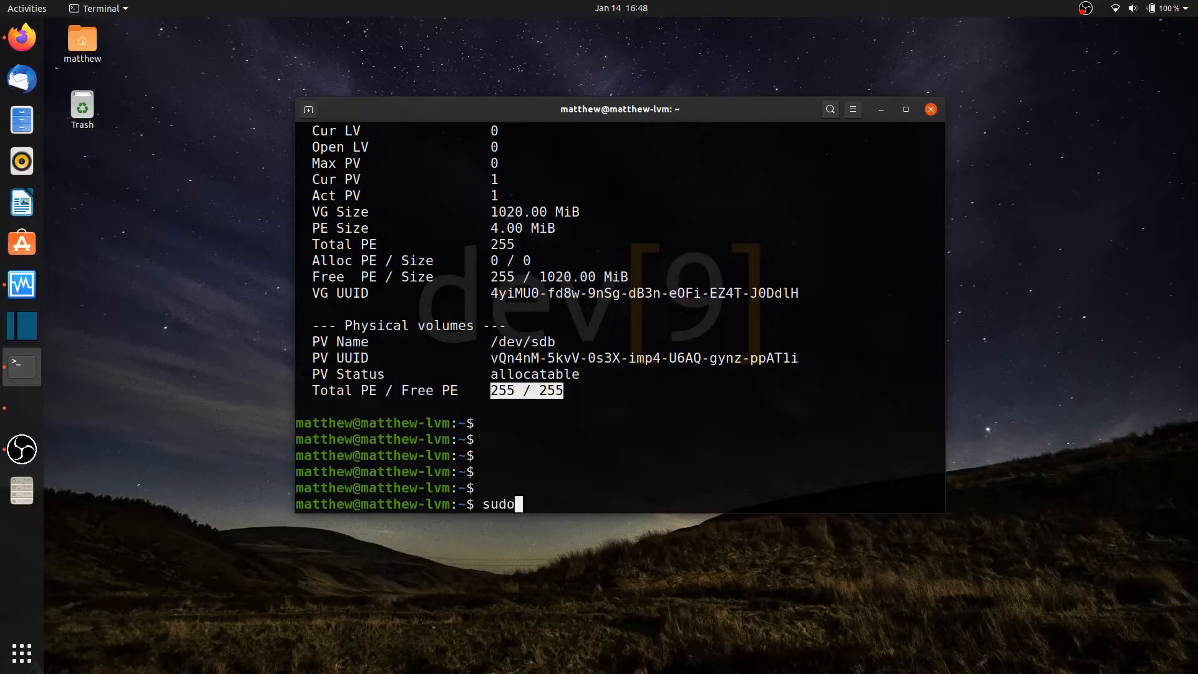
text(fdisk)
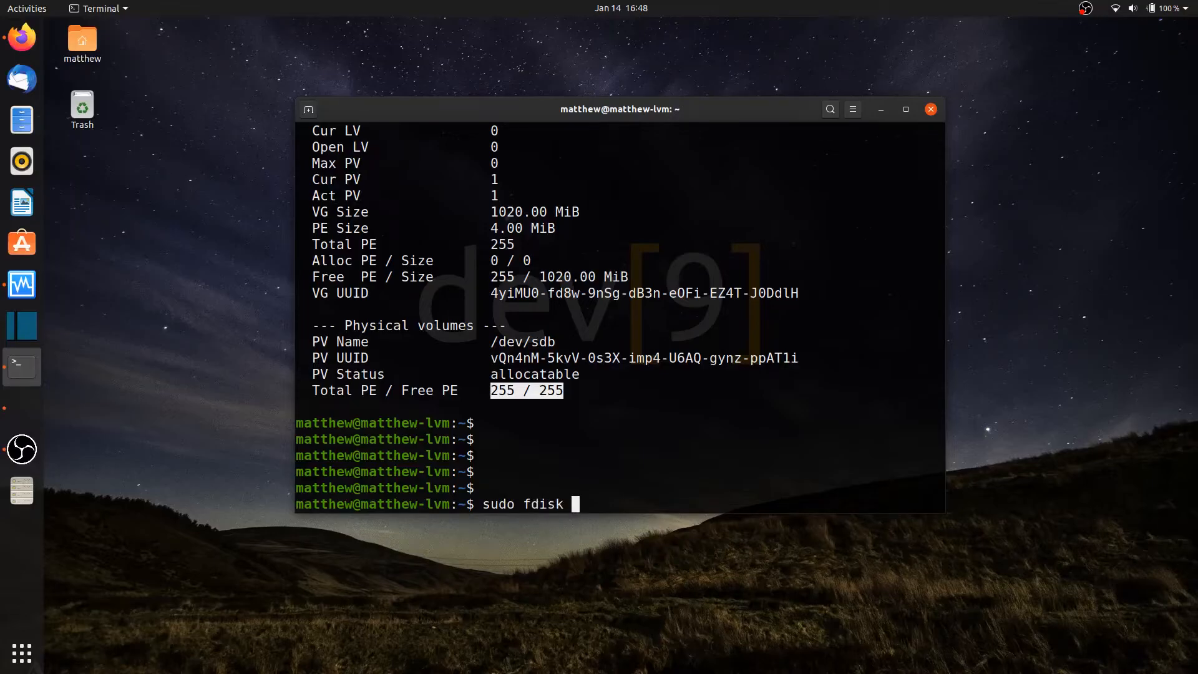
text(/dev/sd)
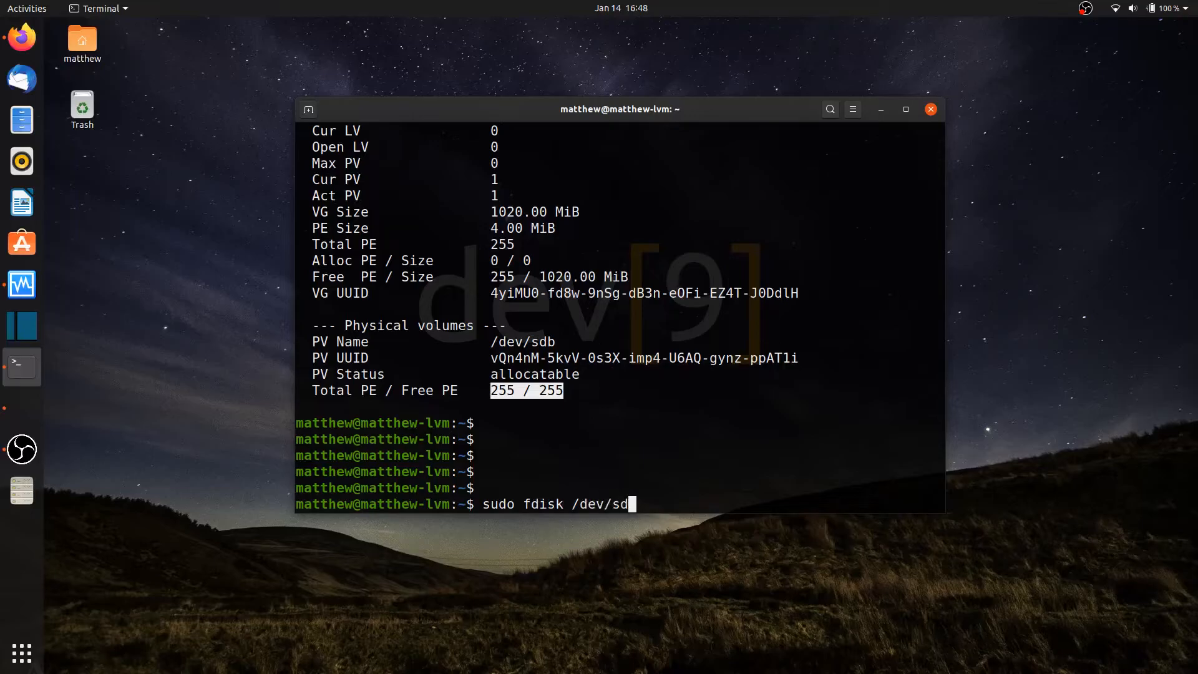
text(c)
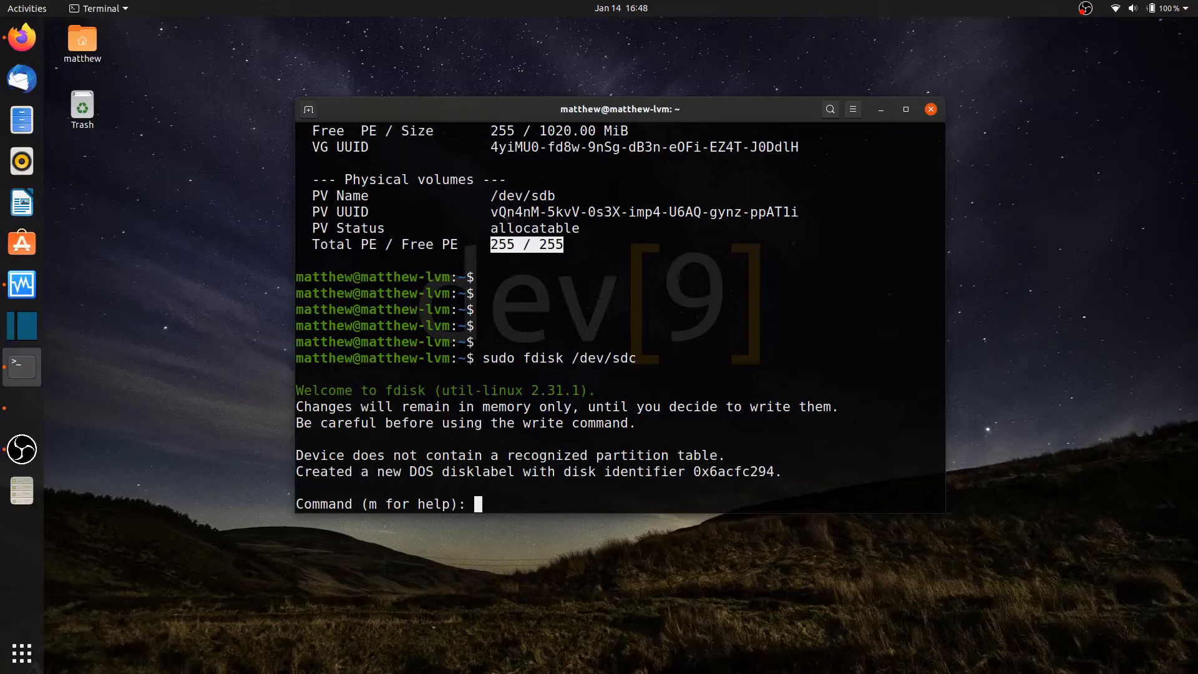
In fdisk, view help, create a new DOS partition table and write it to disk.
text(m)
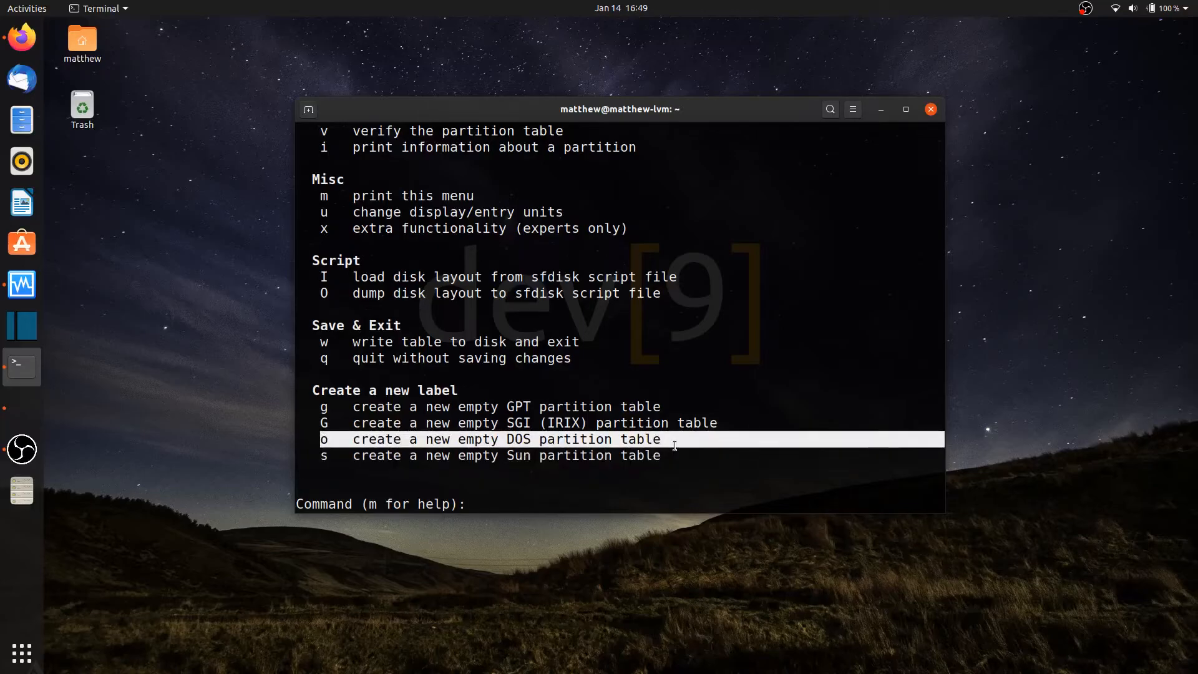
text(o)
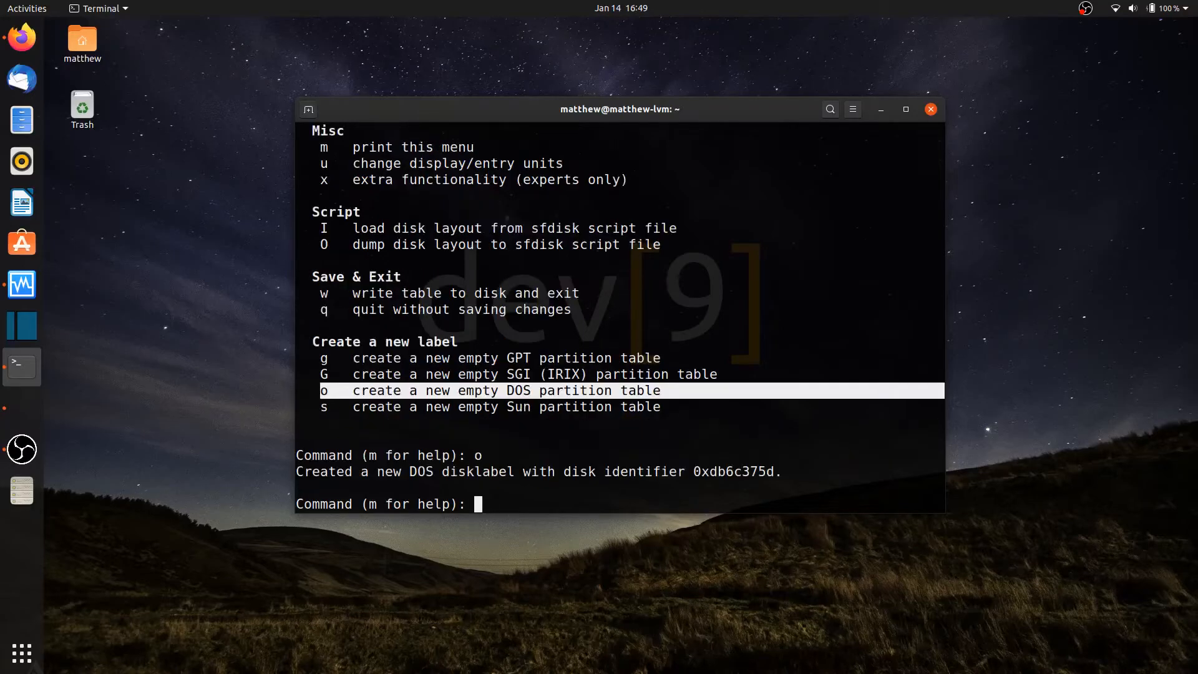
text(w)
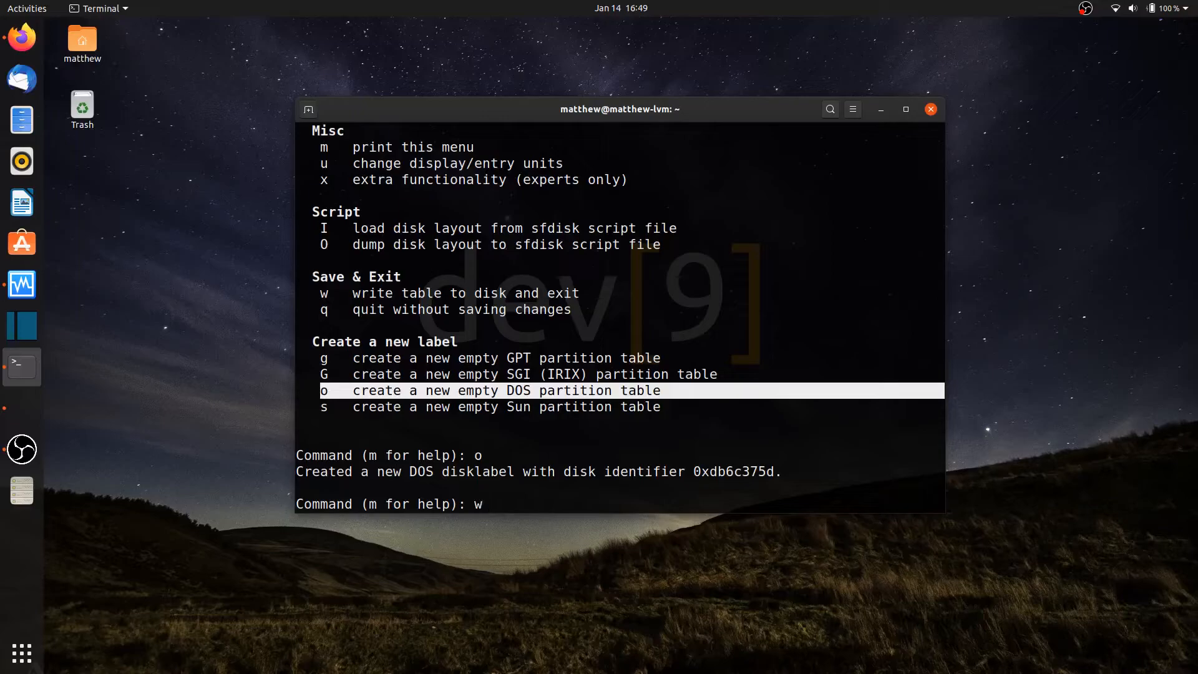
key(Return)
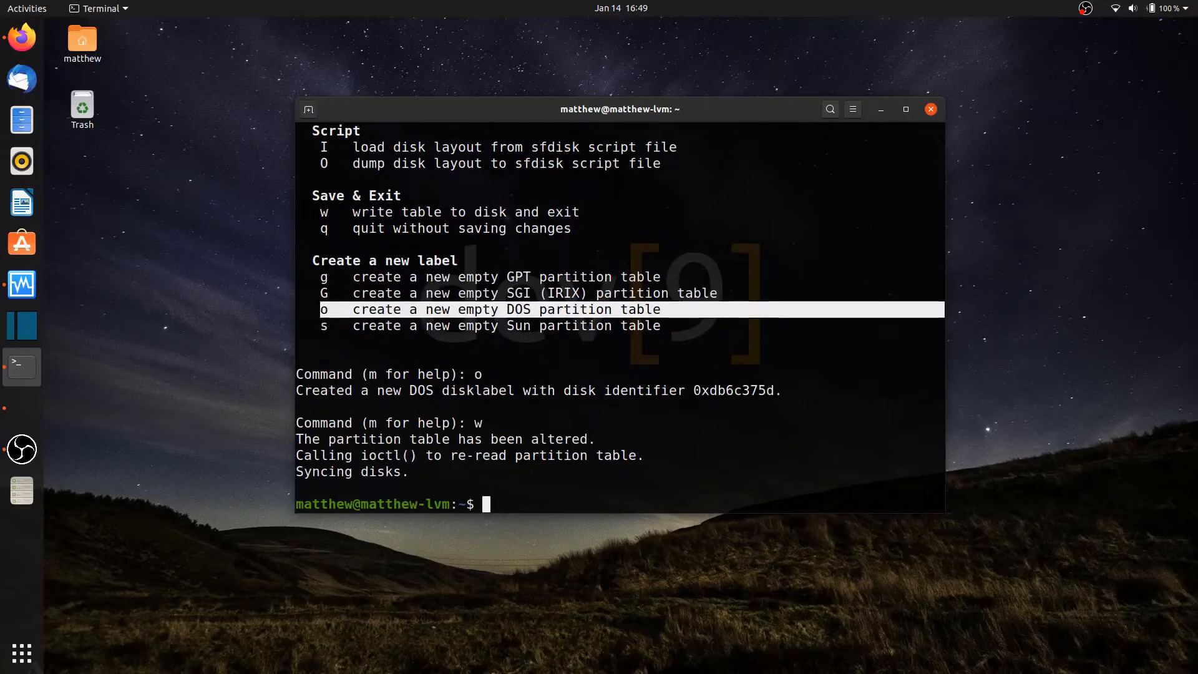
key(Return)
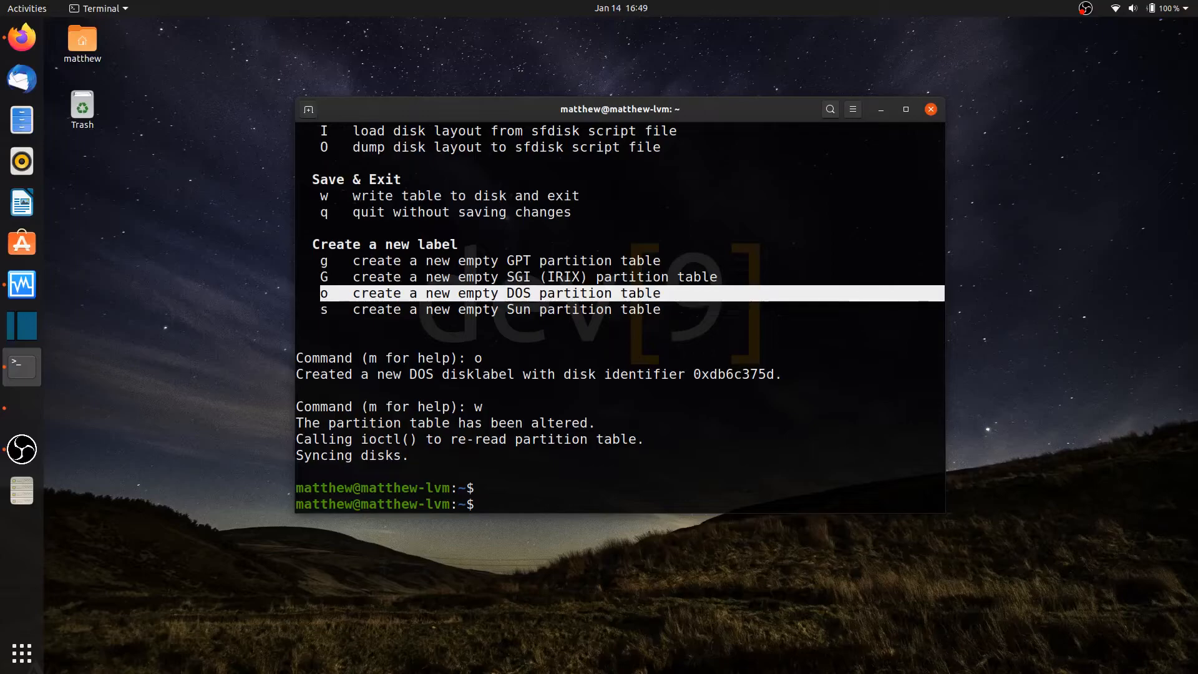
key(Return)
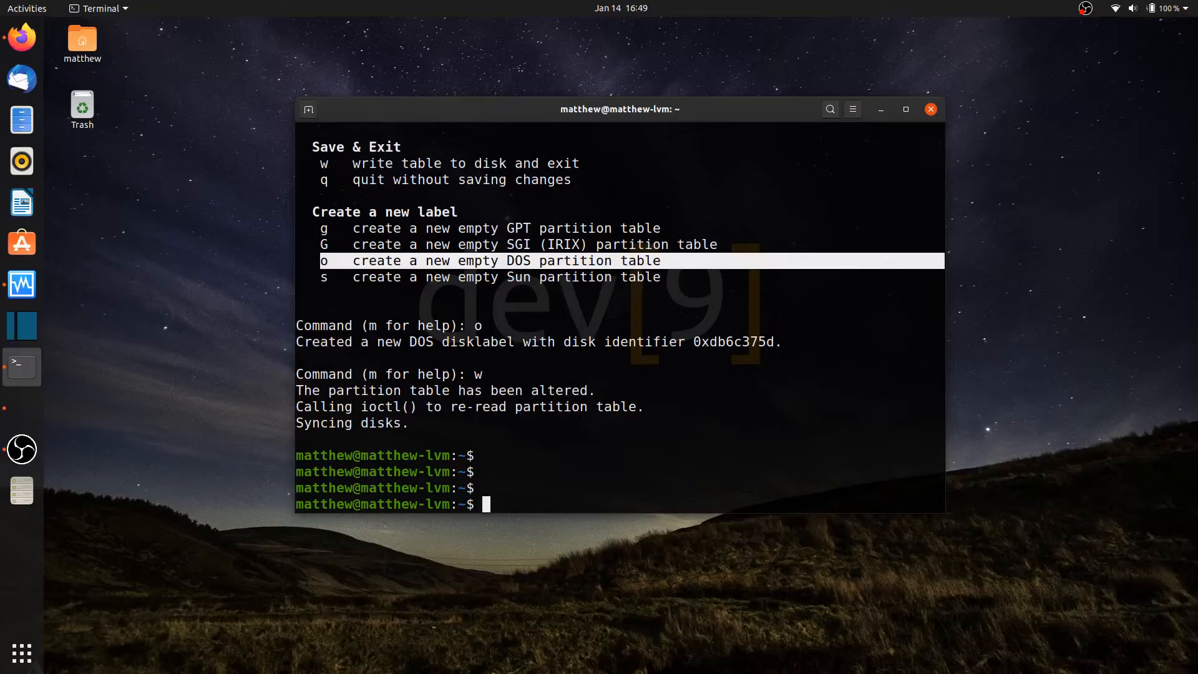
scroll(down, 3)
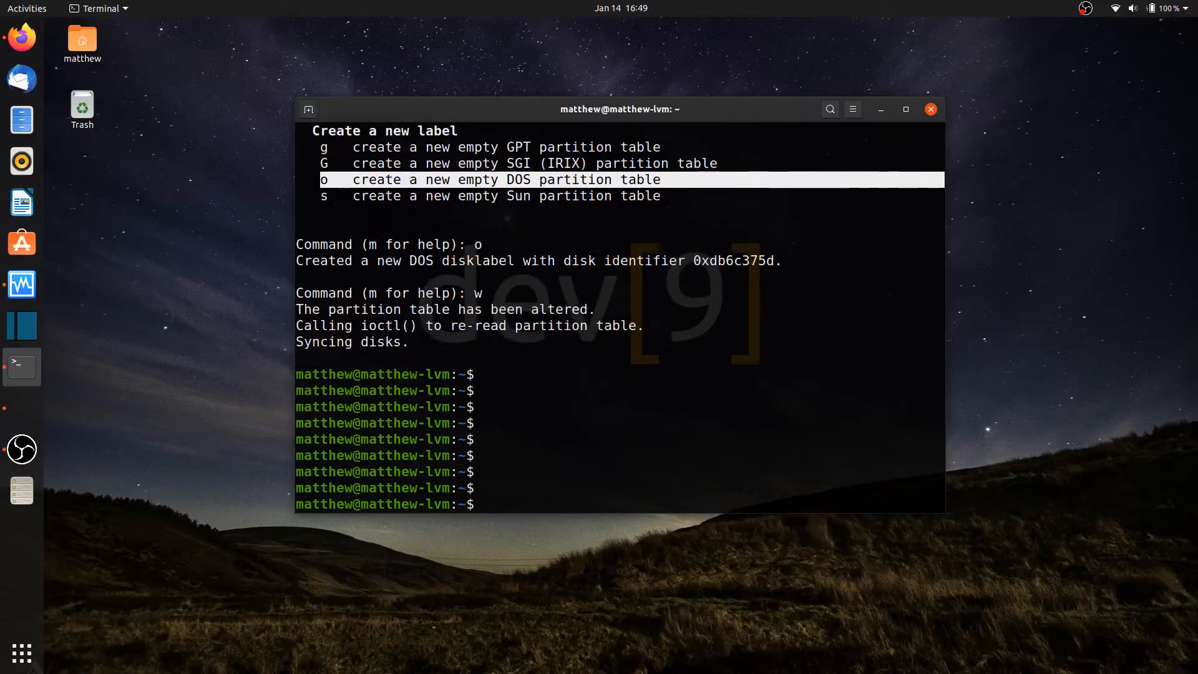
Run sudo vgdisplay -v, then with -vv, and scroll through the debug output.
text(s)
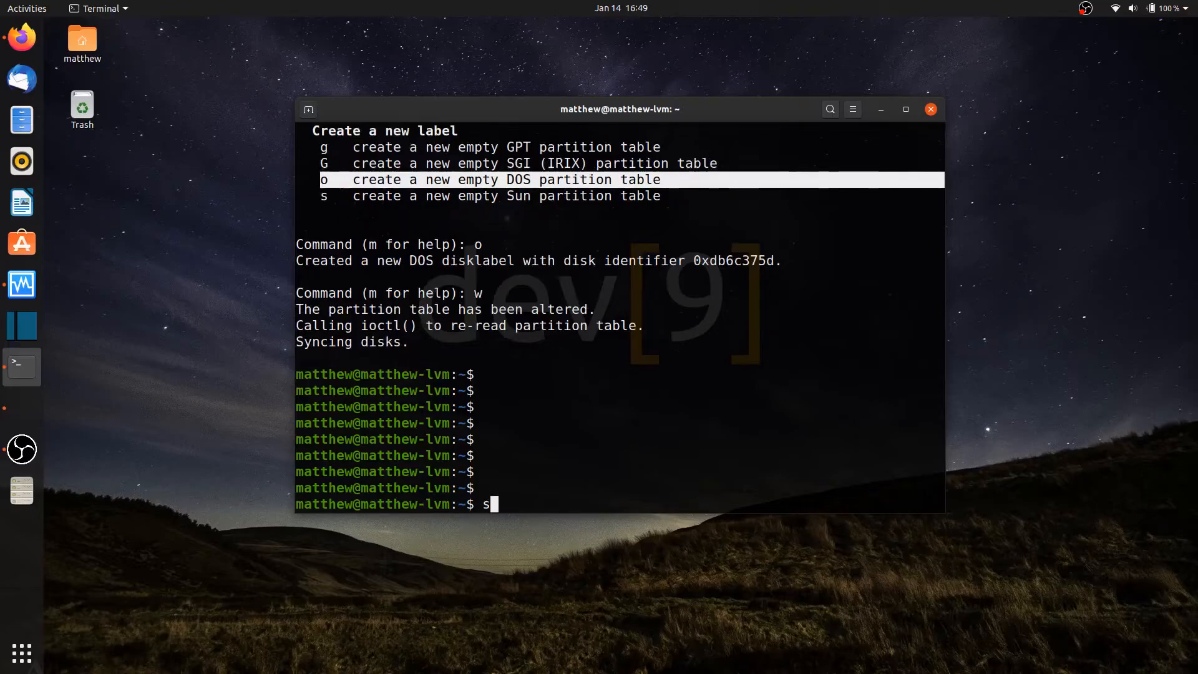
text(sudo vgdisp)
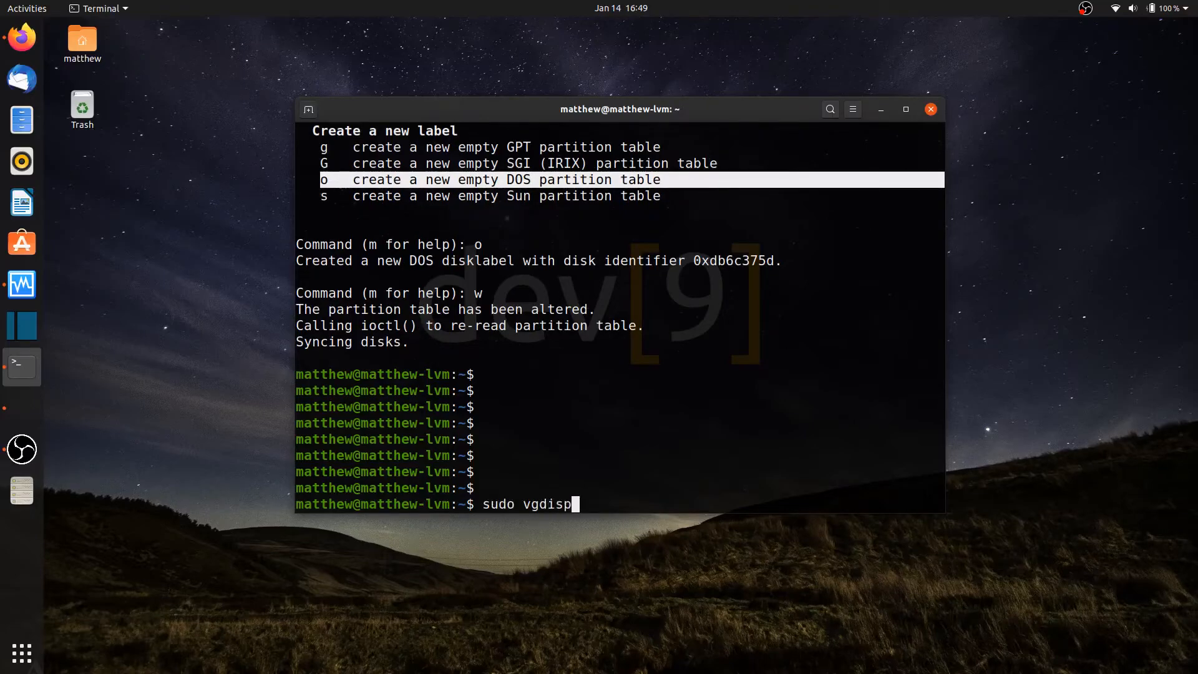
text(lay -v)
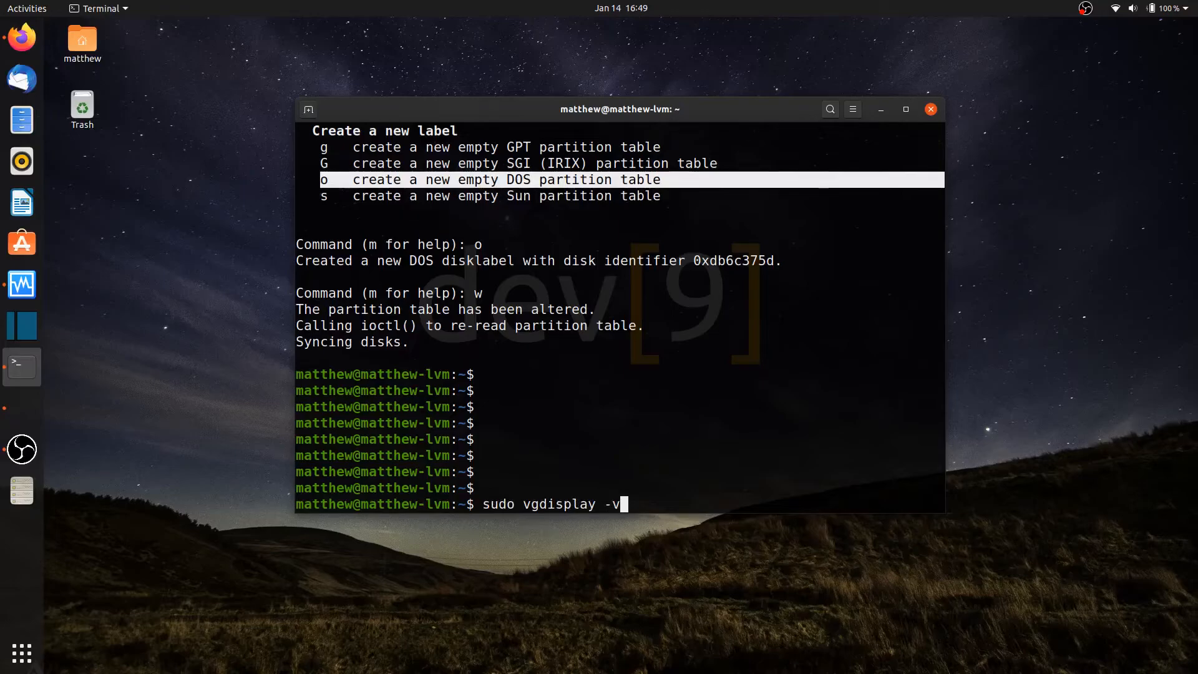
key(Return)
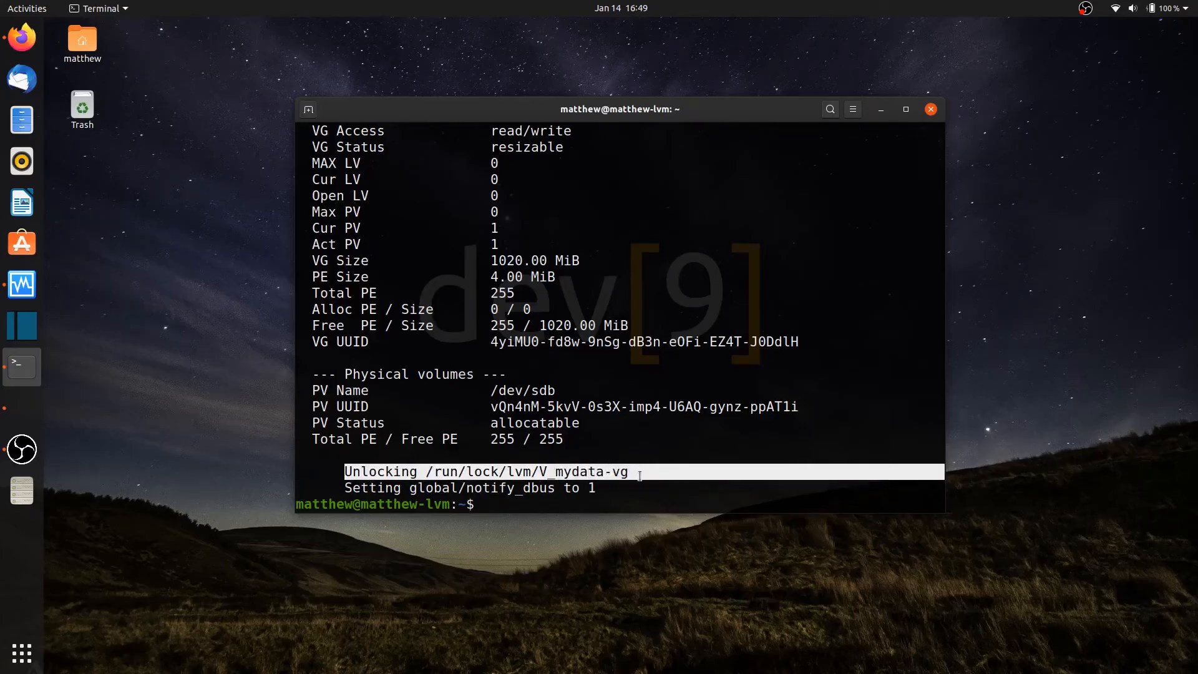
text(sudo vgdisplay -vv)
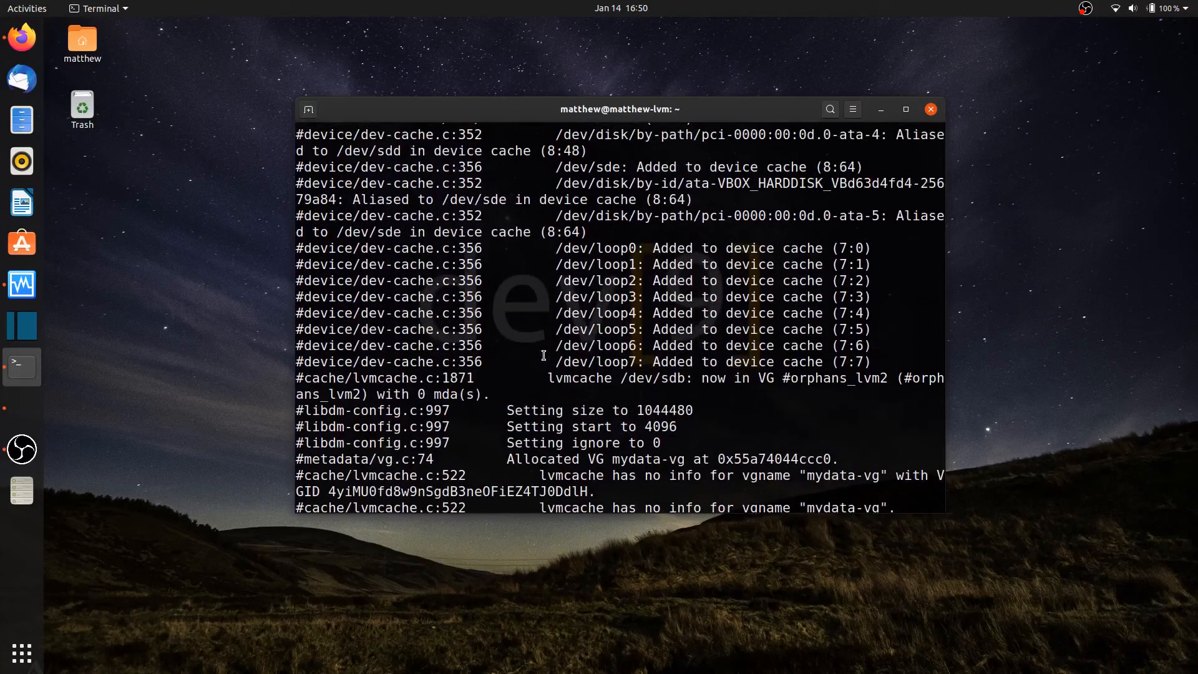
scroll(up, 3)
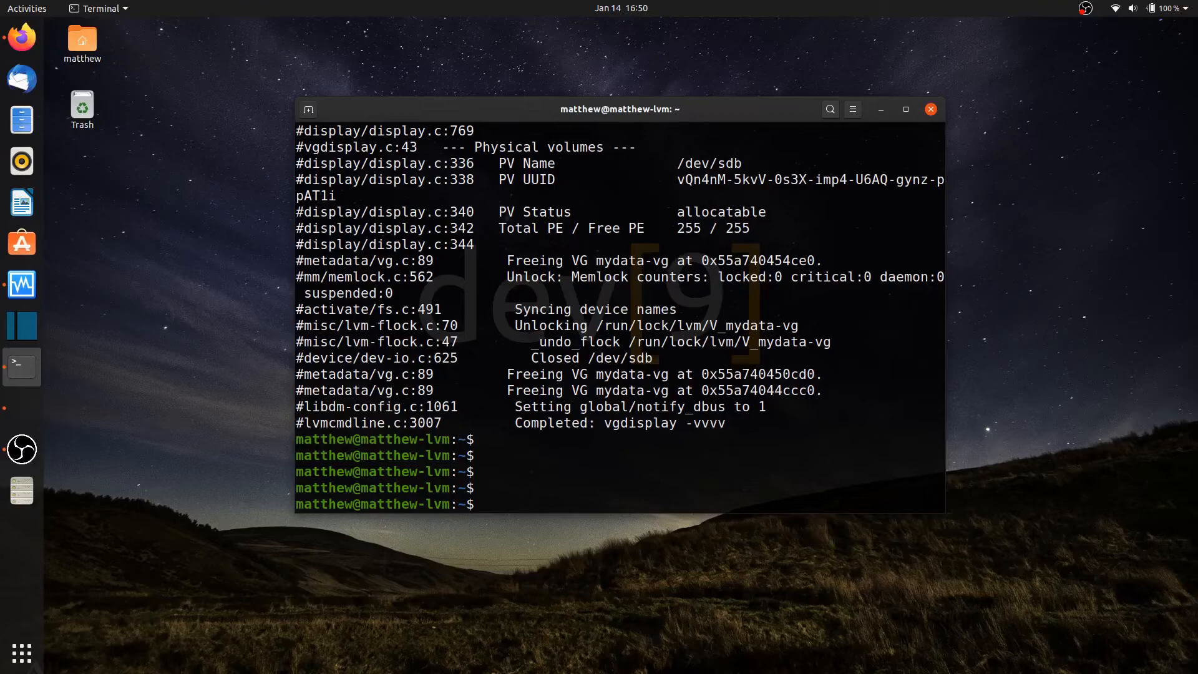
Run sudo pvdisplay and highlight that /dev/sdb belongs to mydata-vg.
text(sudo)
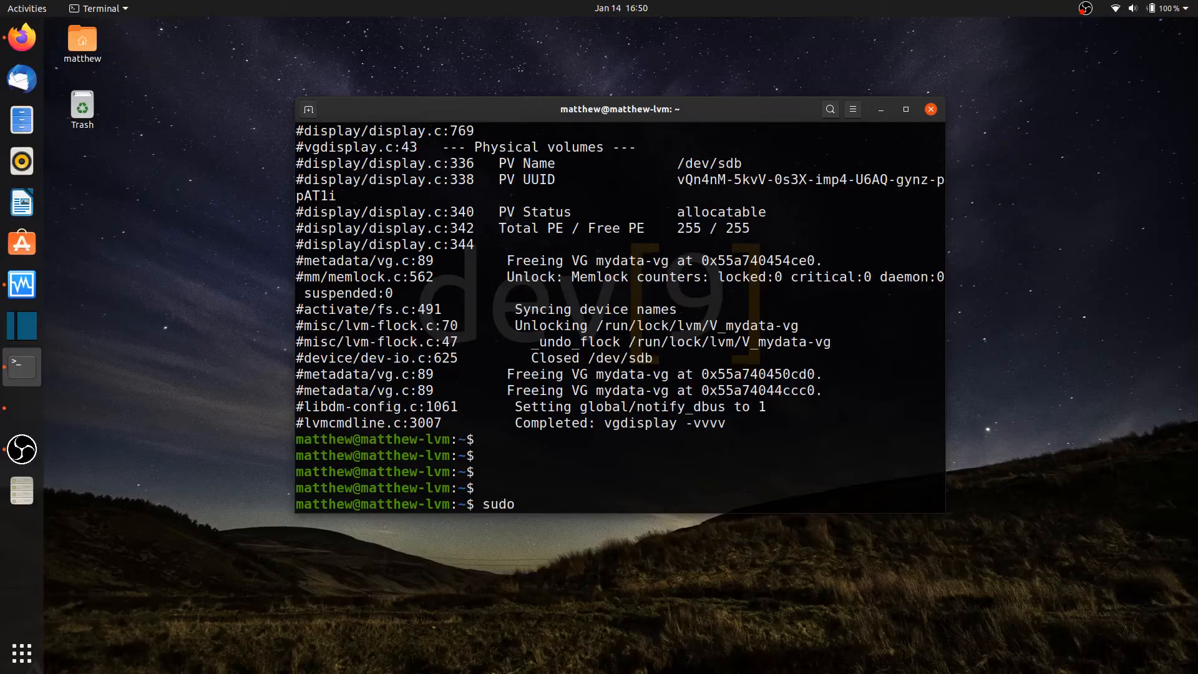
text(pv)
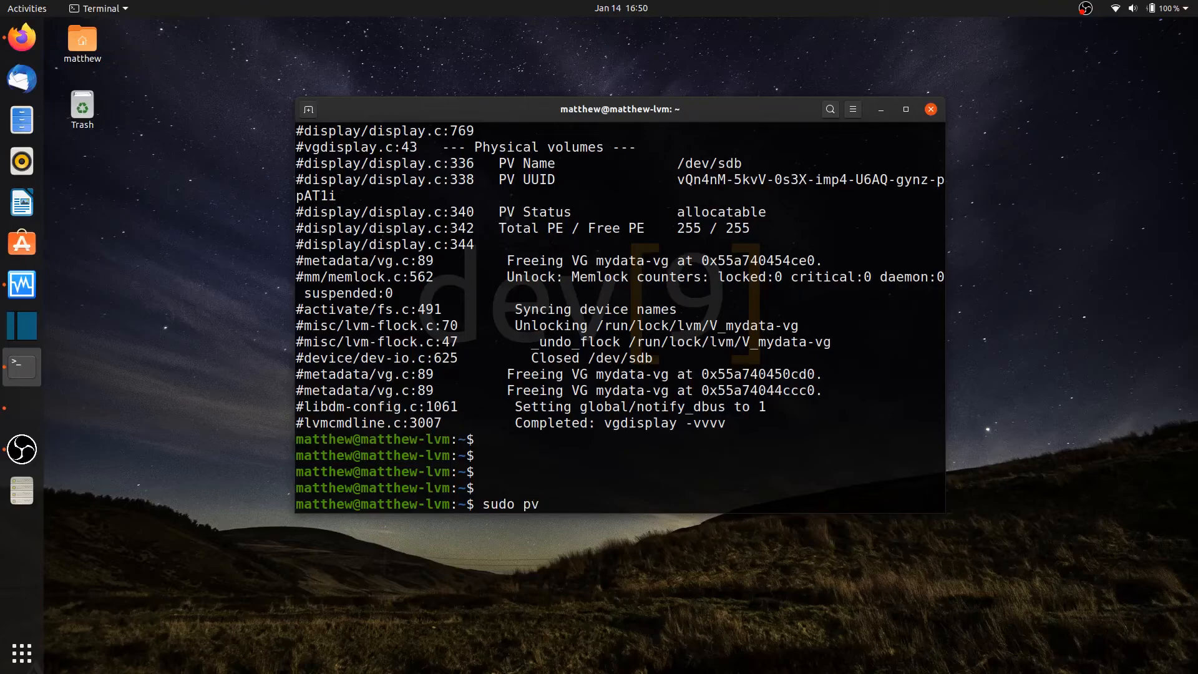
text(display)
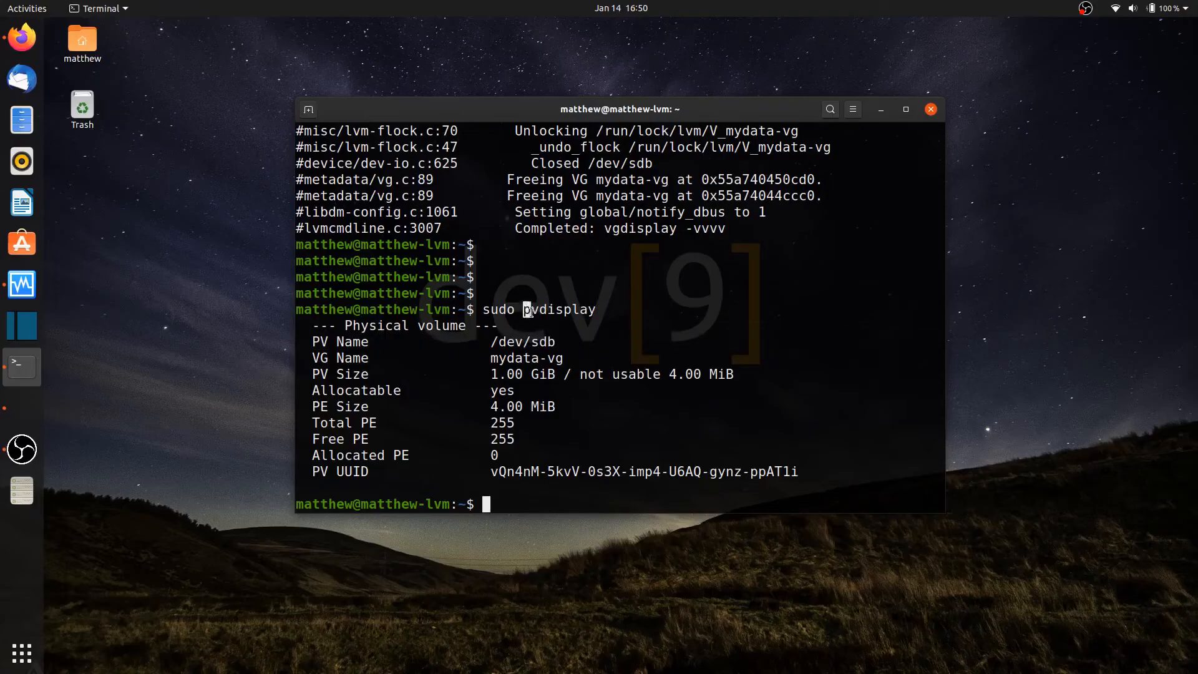
double_click(530, 309)
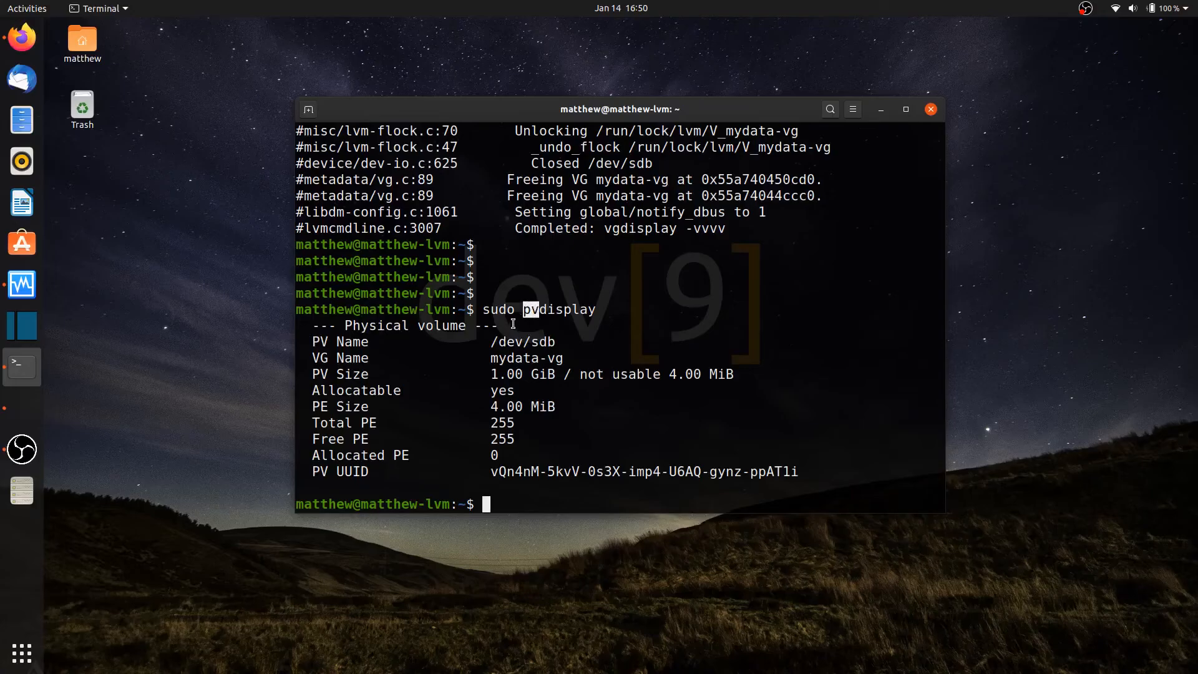
double_click(524, 341)
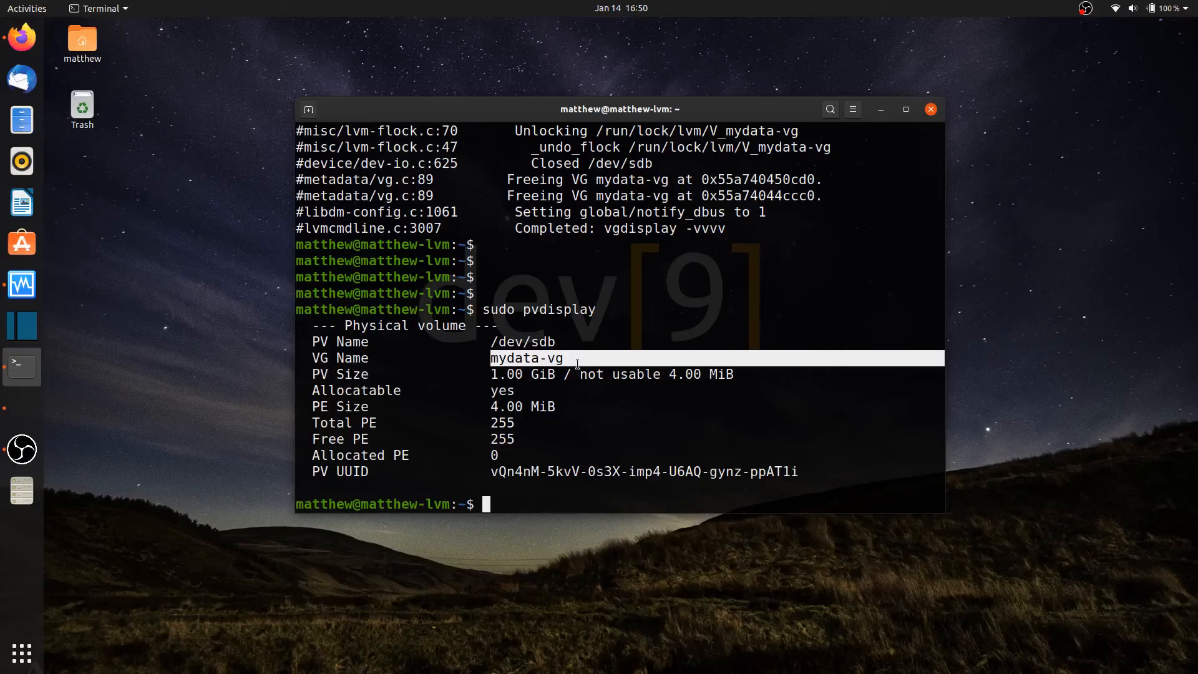
click(545, 497)
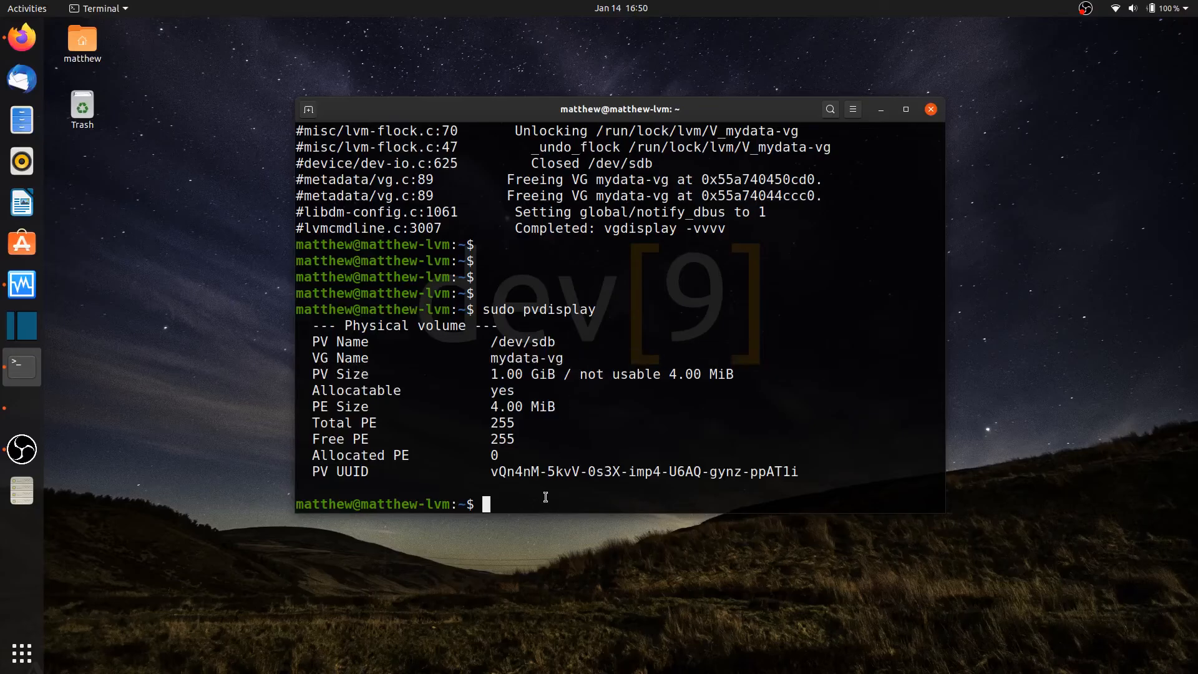
text(sudo p)
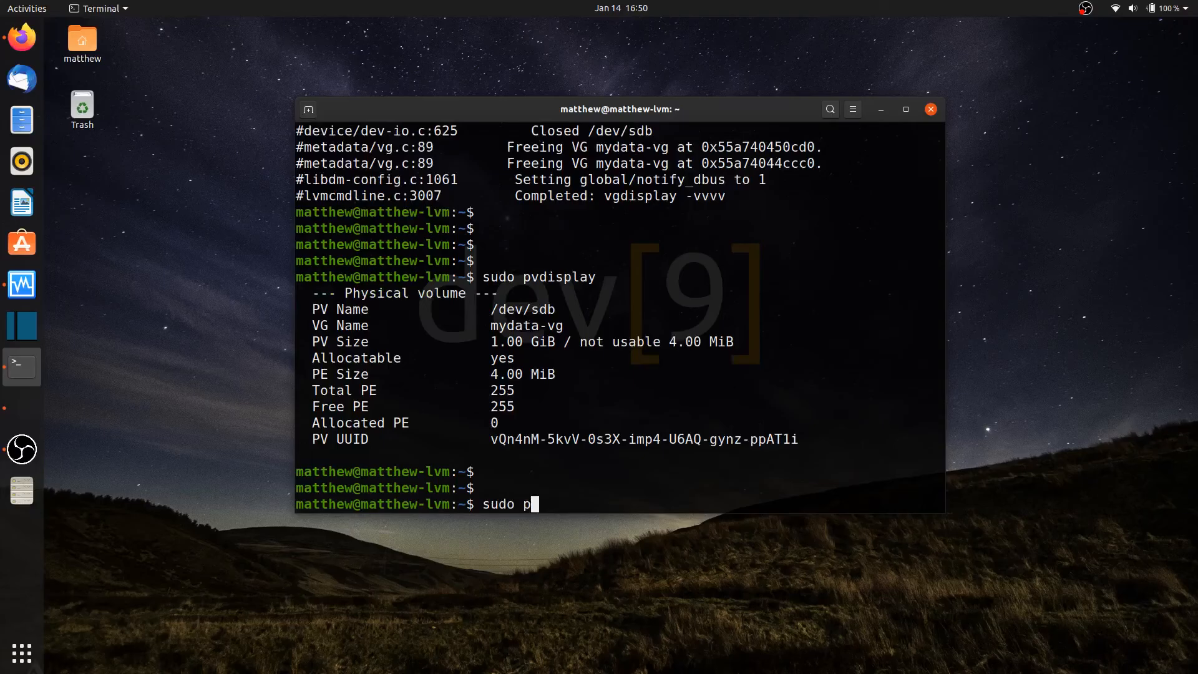